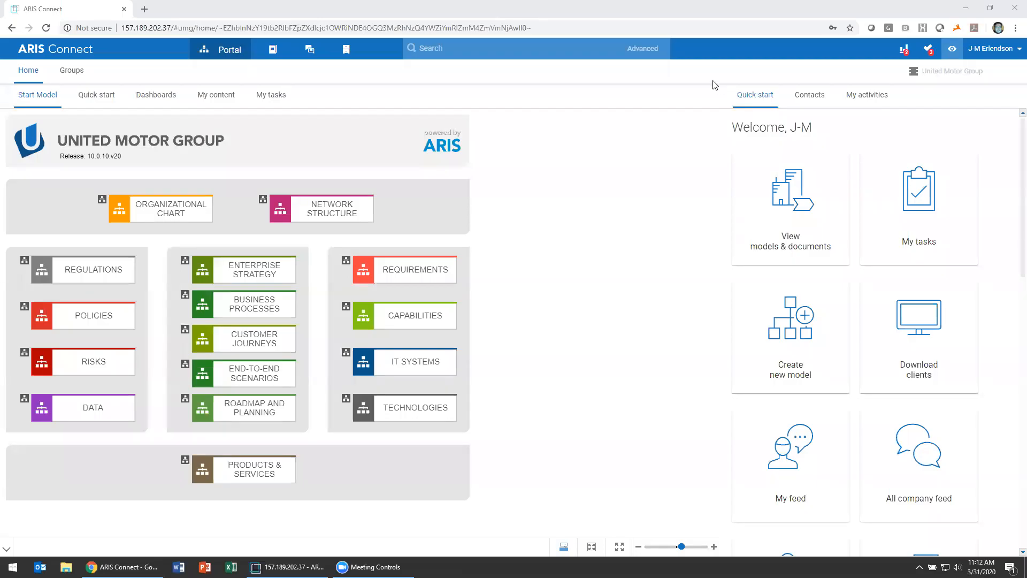
pyautogui.moveTo(688, 24)
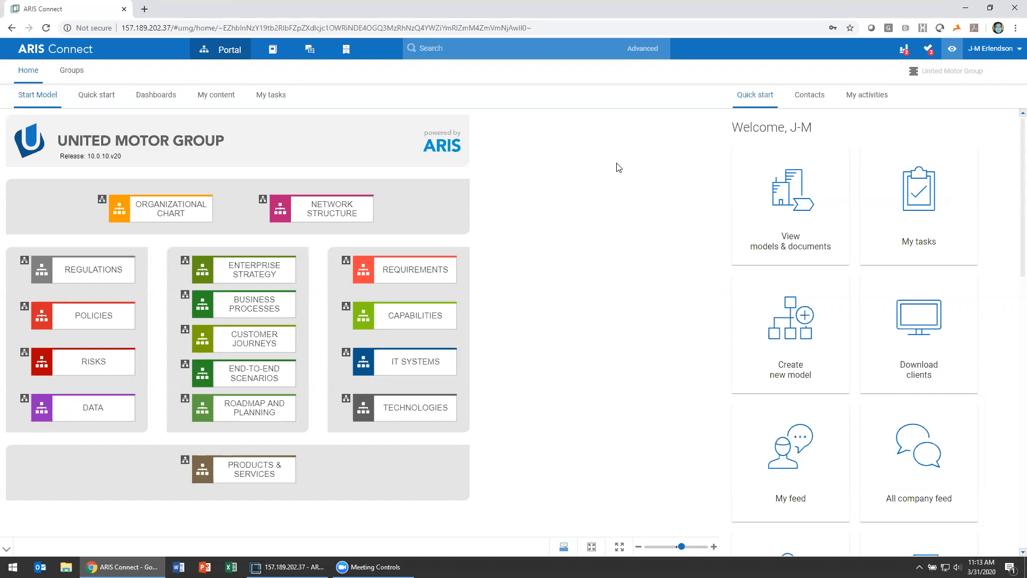
pyautogui.moveTo(524, 295)
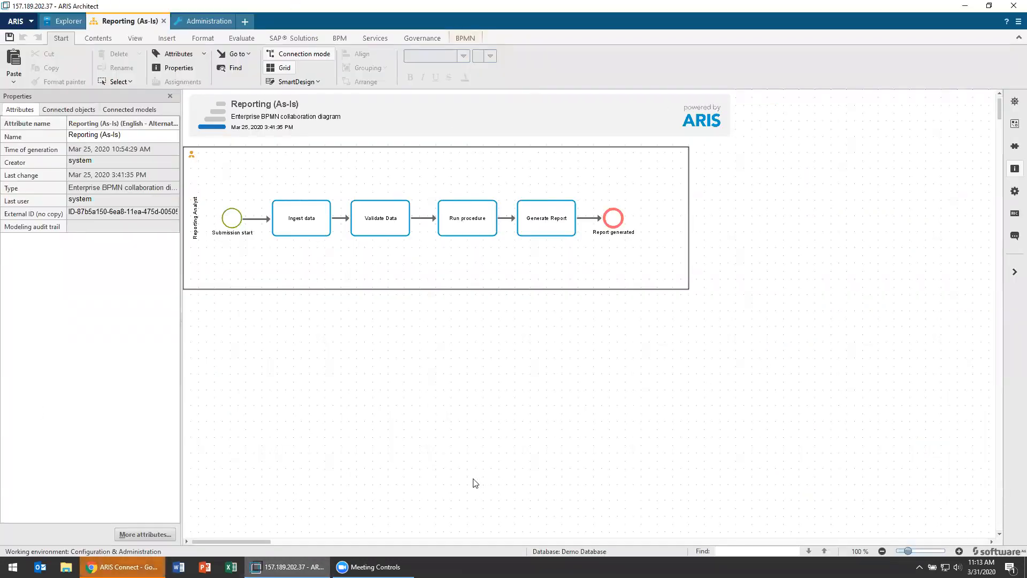
pyautogui.moveTo(426, 399)
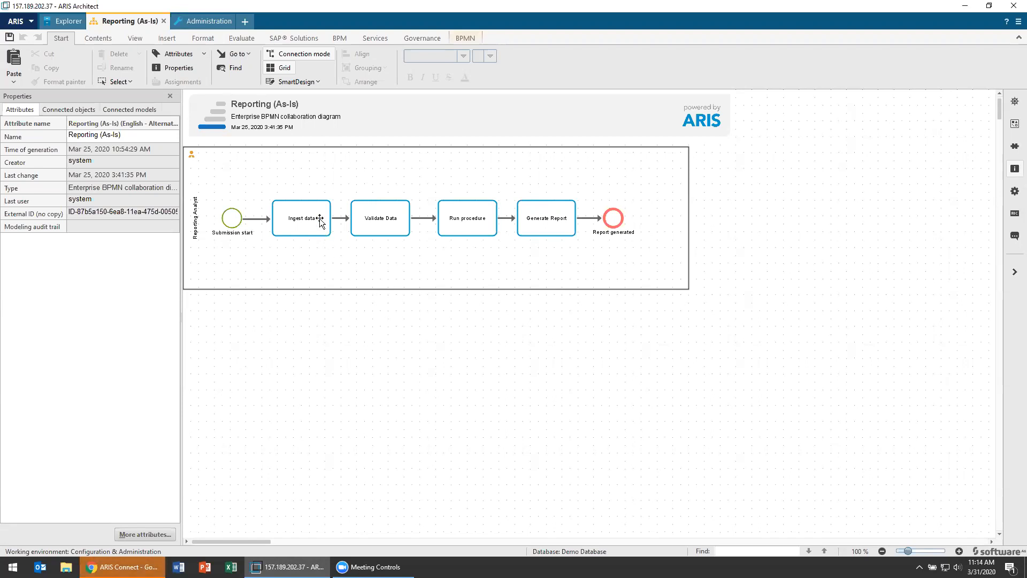
# Inspect Ingest data's average processing time attribute and its available time units
pyautogui.click(300, 218)
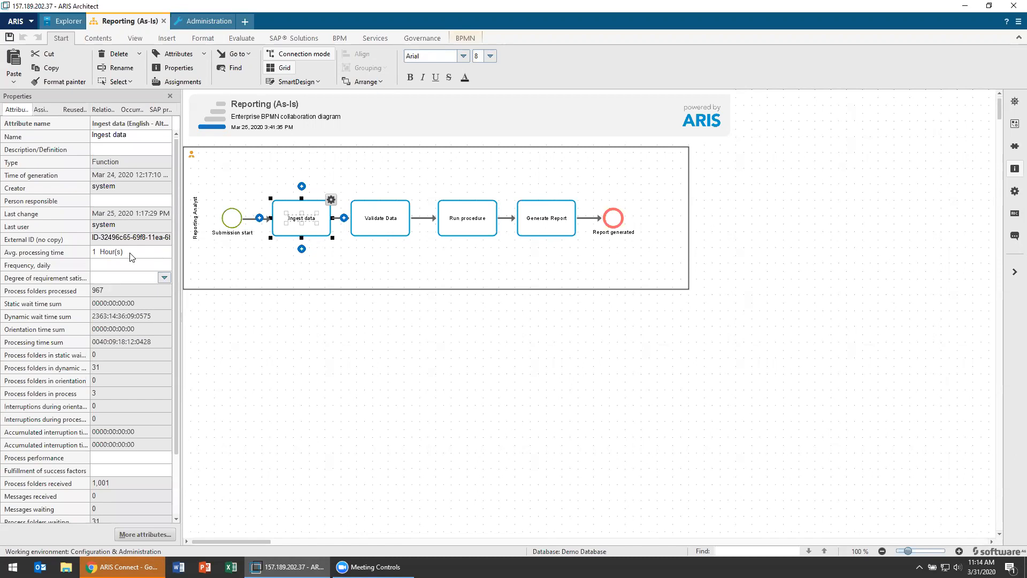
pyautogui.click(129, 251)
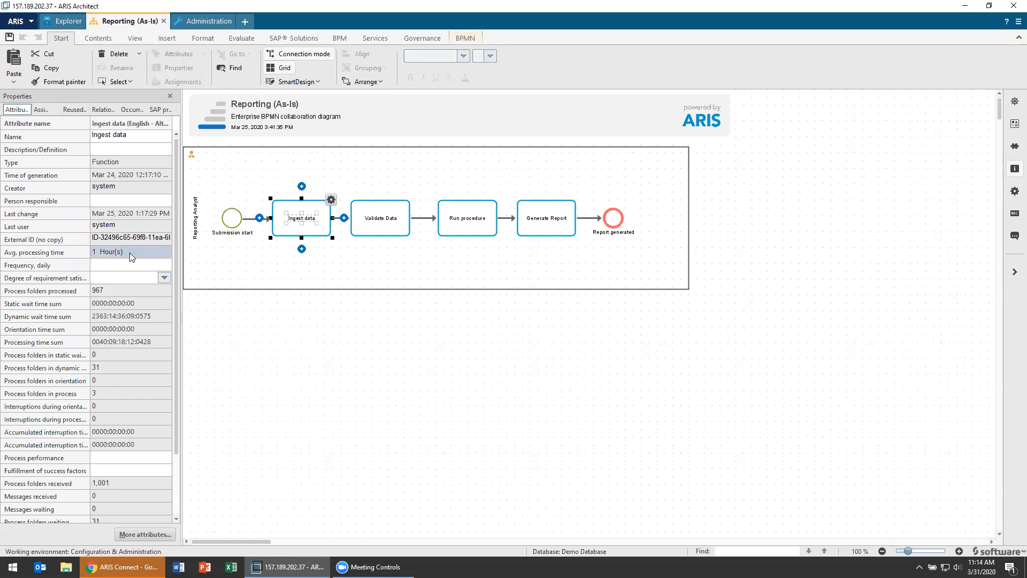
pyautogui.click(108, 252)
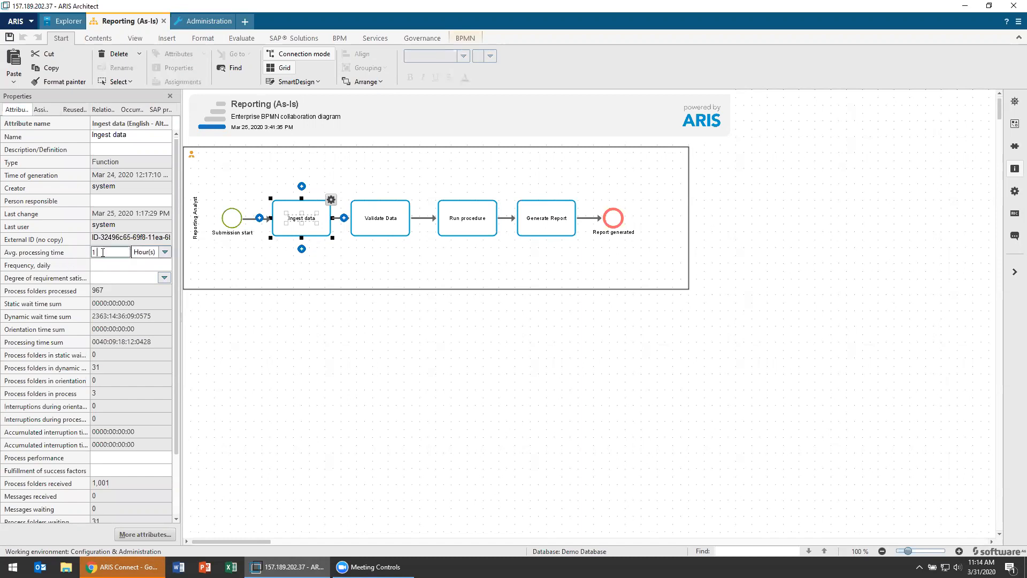
pyautogui.click(164, 252)
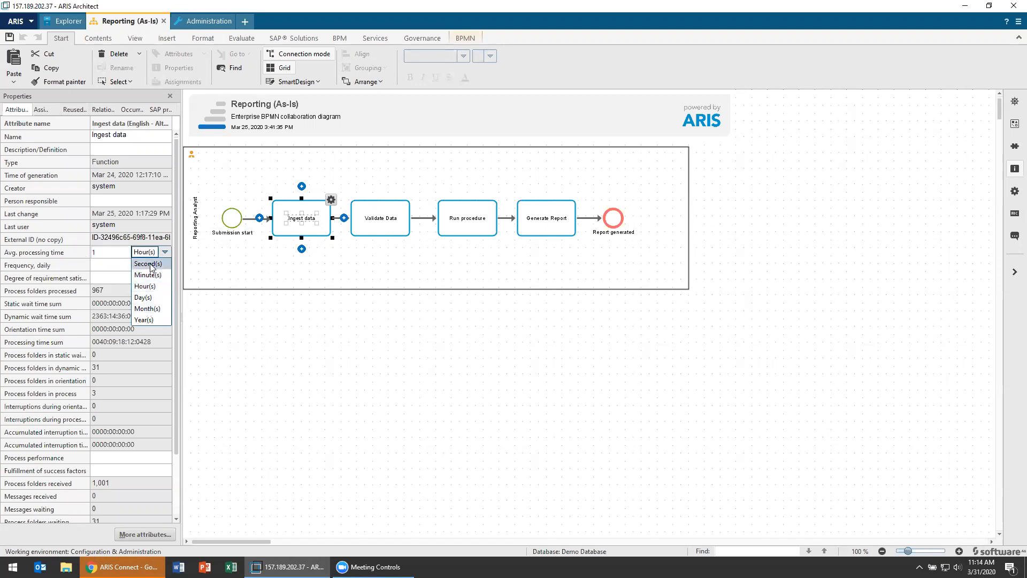
pyautogui.moveTo(135, 215)
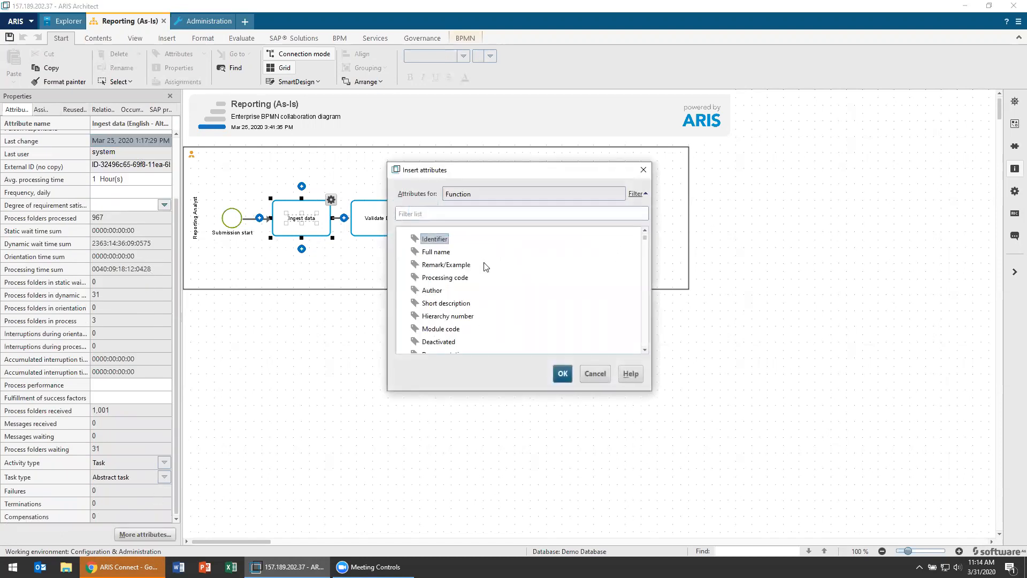
# Add the Simulation > Processing time attribute to Ingest data with a normal distribution
pyautogui.write('time')
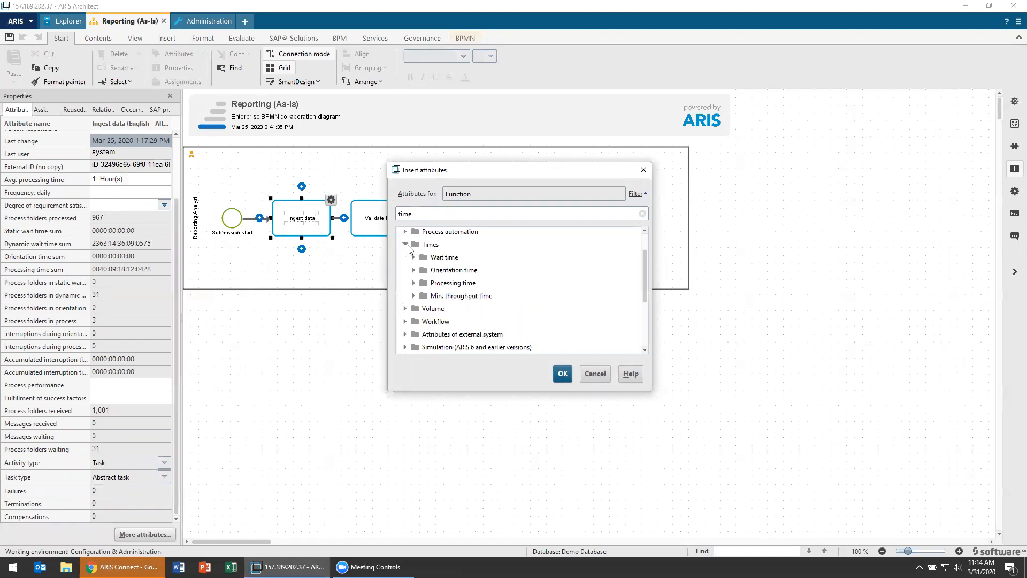
pyautogui.click(414, 283)
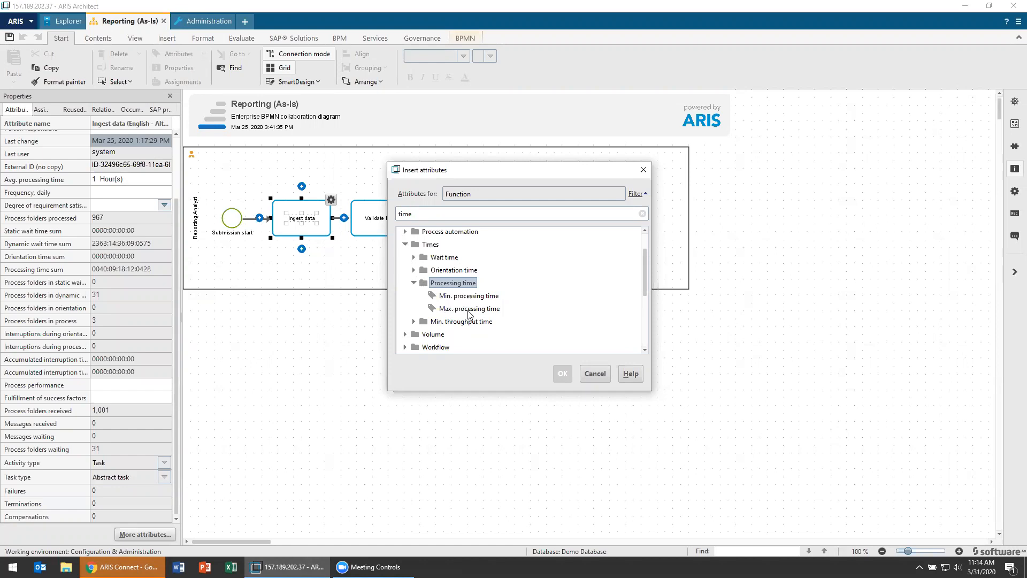
pyautogui.moveTo(469, 312)
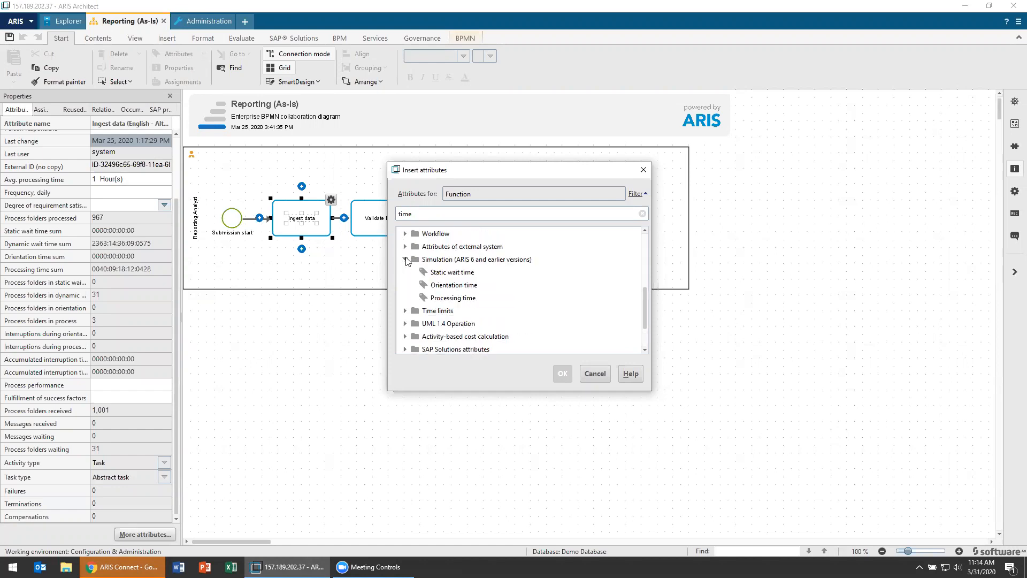
pyautogui.click(593, 374)
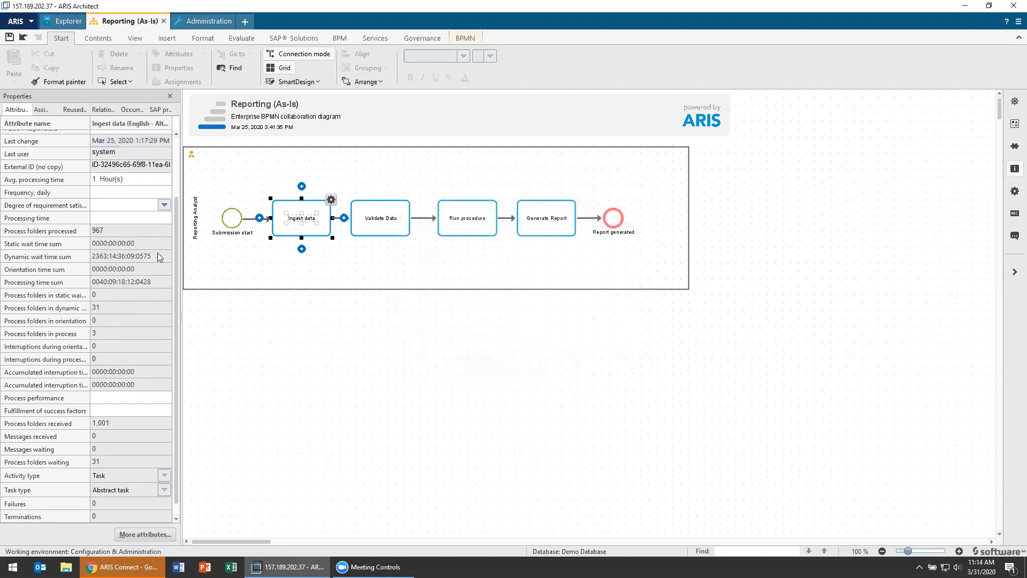
pyautogui.click(163, 217)
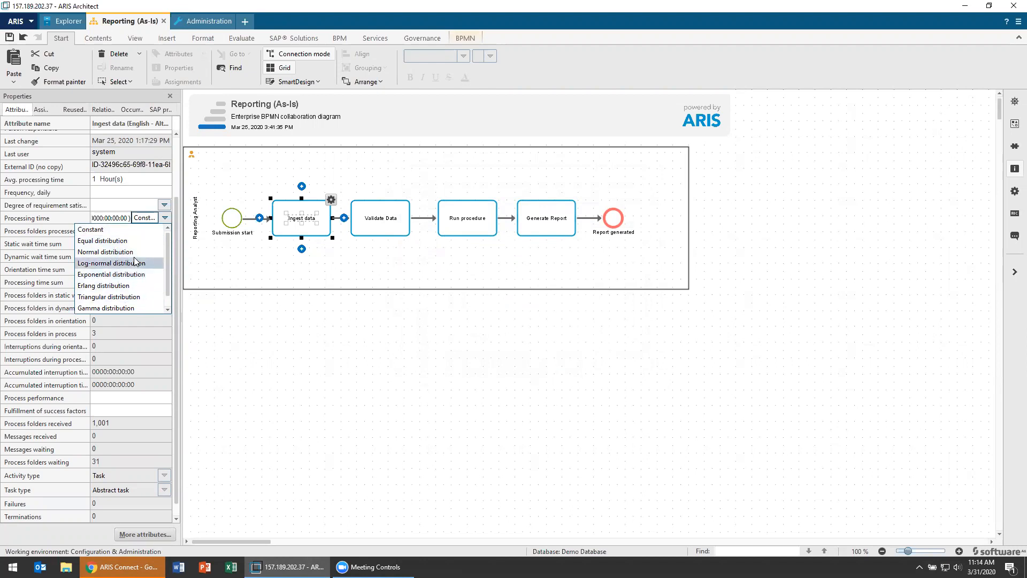
pyautogui.moveTo(105, 251)
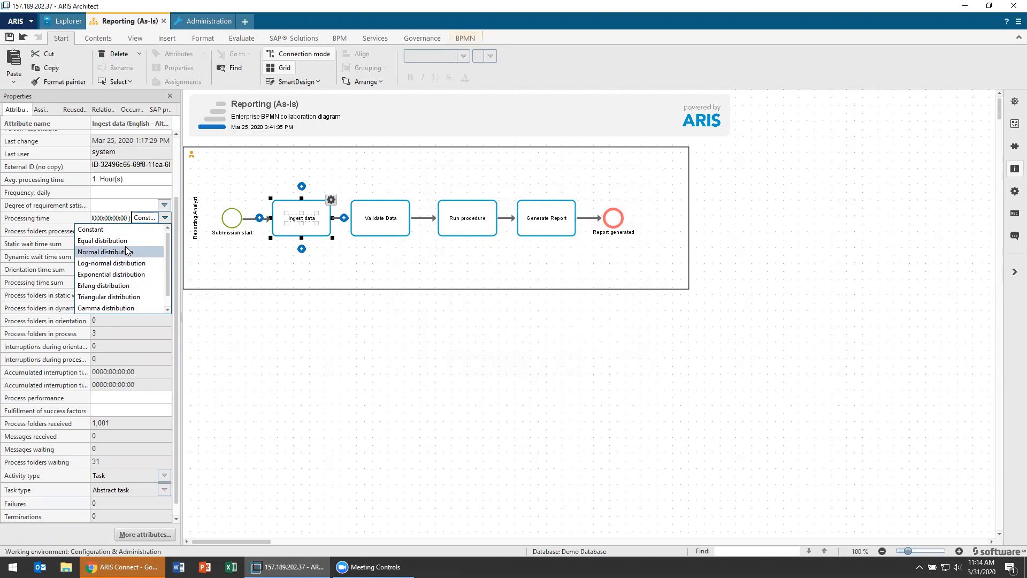
pyautogui.click(105, 252)
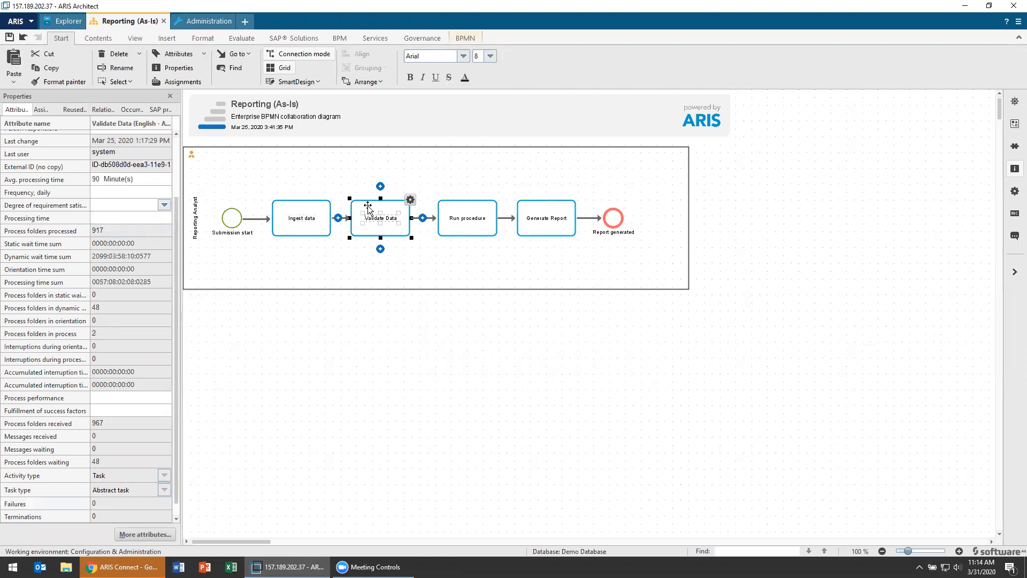
pyautogui.click(467, 218)
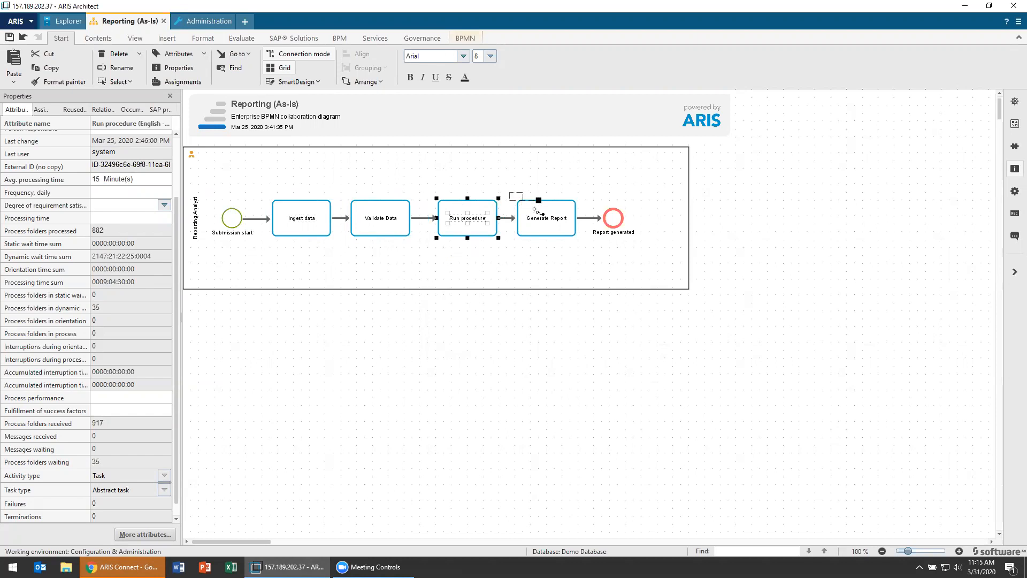
pyautogui.click(545, 218)
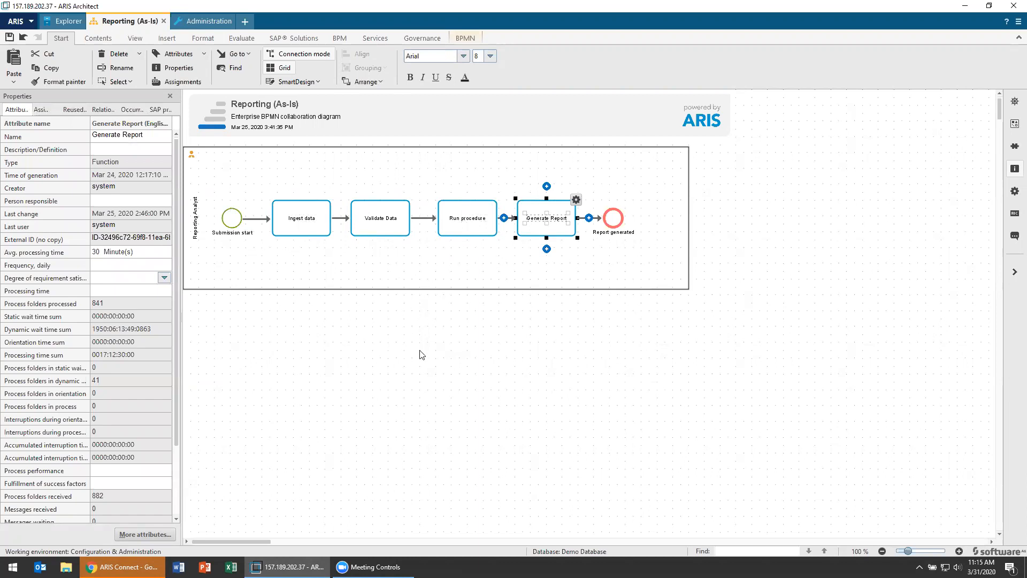
pyautogui.click(419, 354)
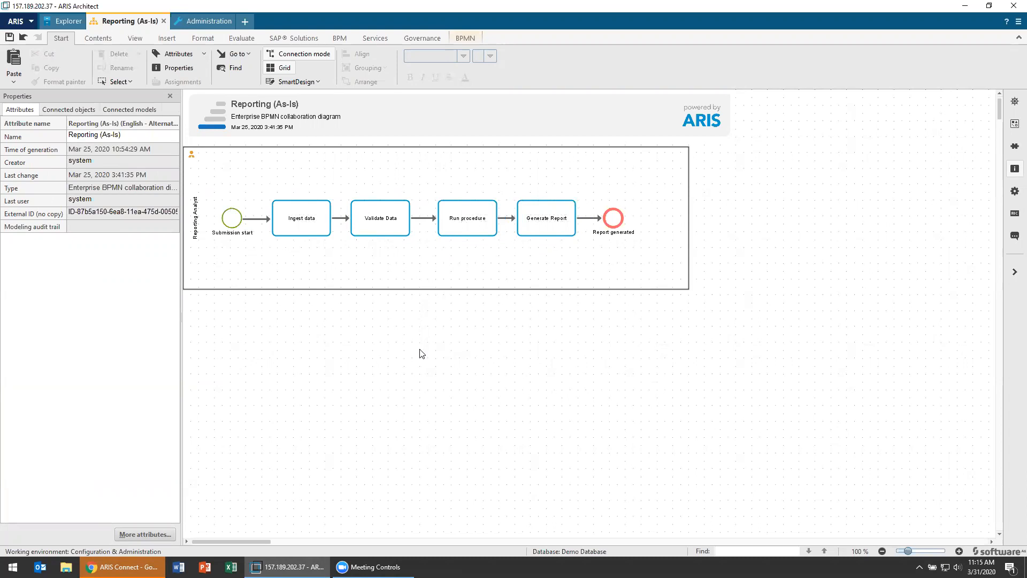
pyautogui.moveTo(316, 294)
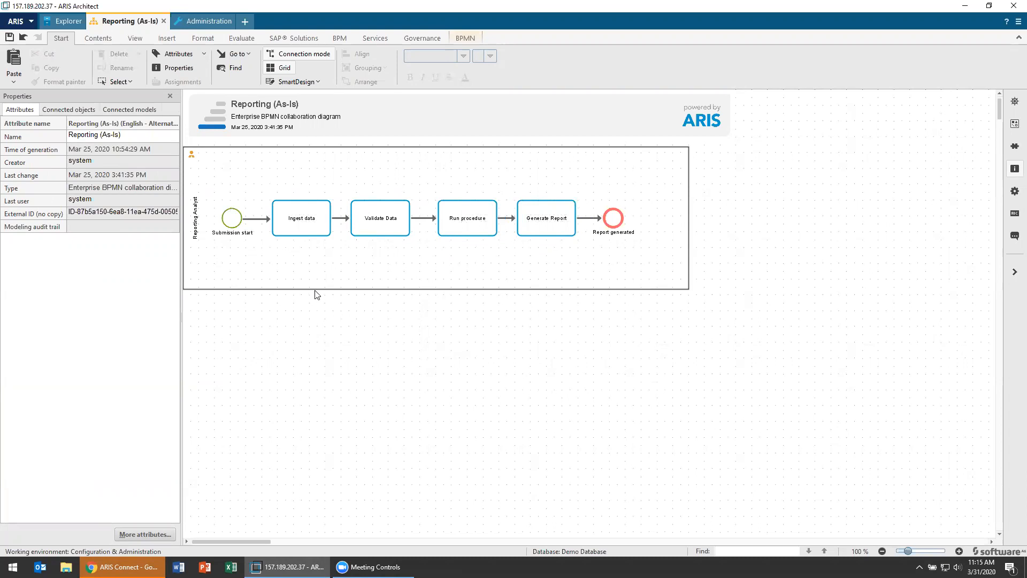
pyautogui.moveTo(298, 354)
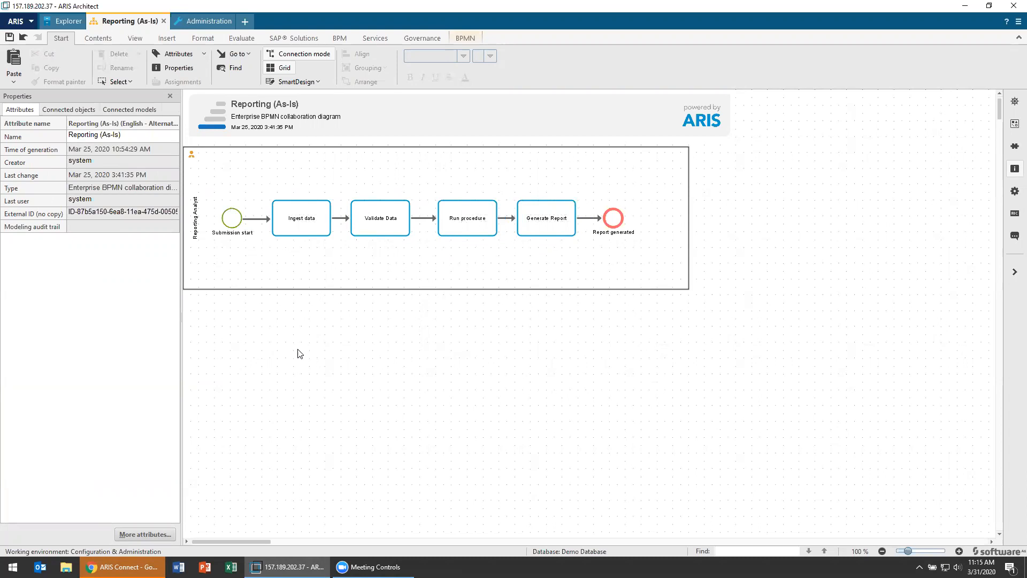
pyautogui.moveTo(233, 219)
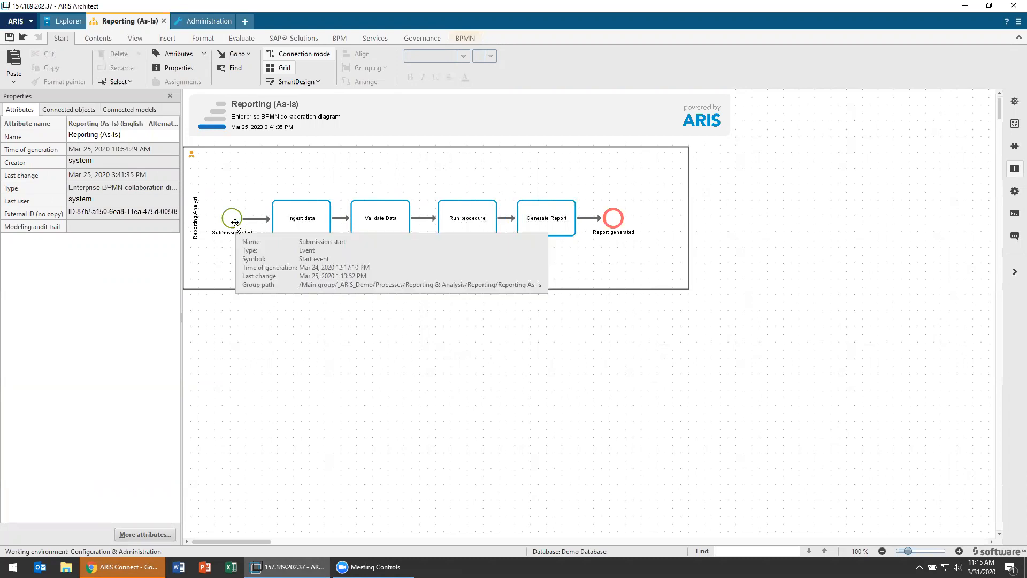
pyautogui.click(233, 218)
pyautogui.write('freq')
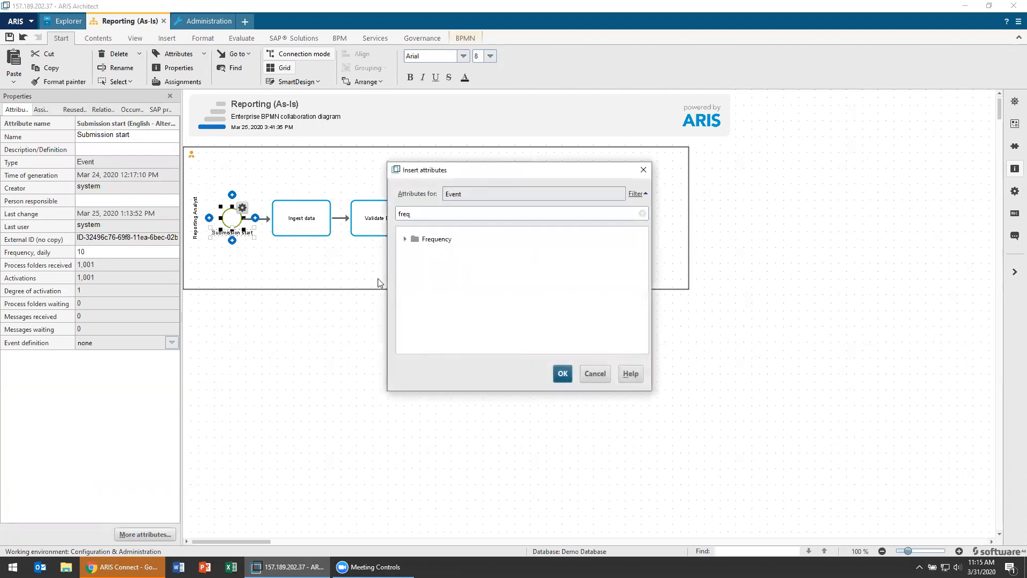
pyautogui.click(406, 238)
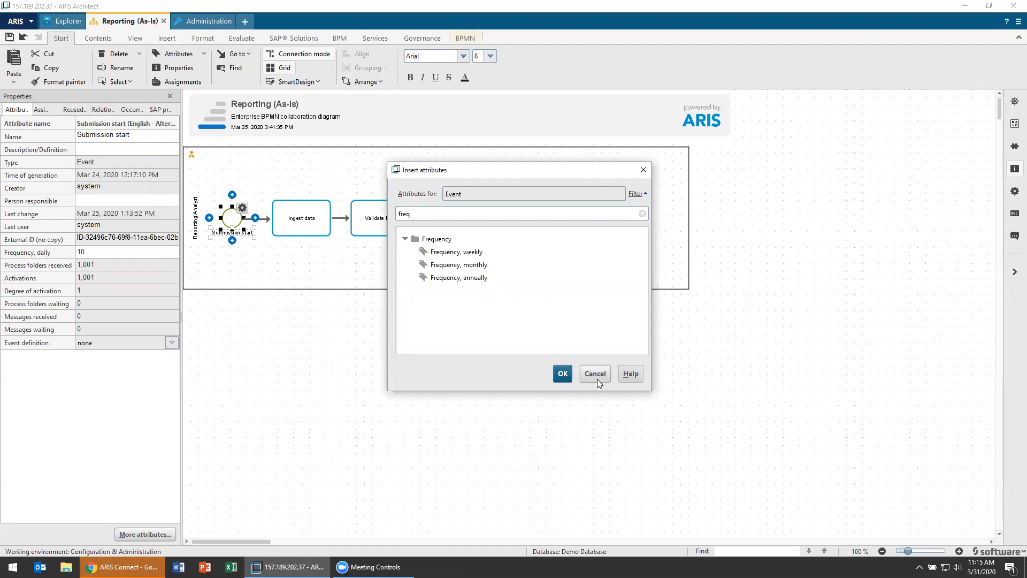
pyautogui.moveTo(598, 382)
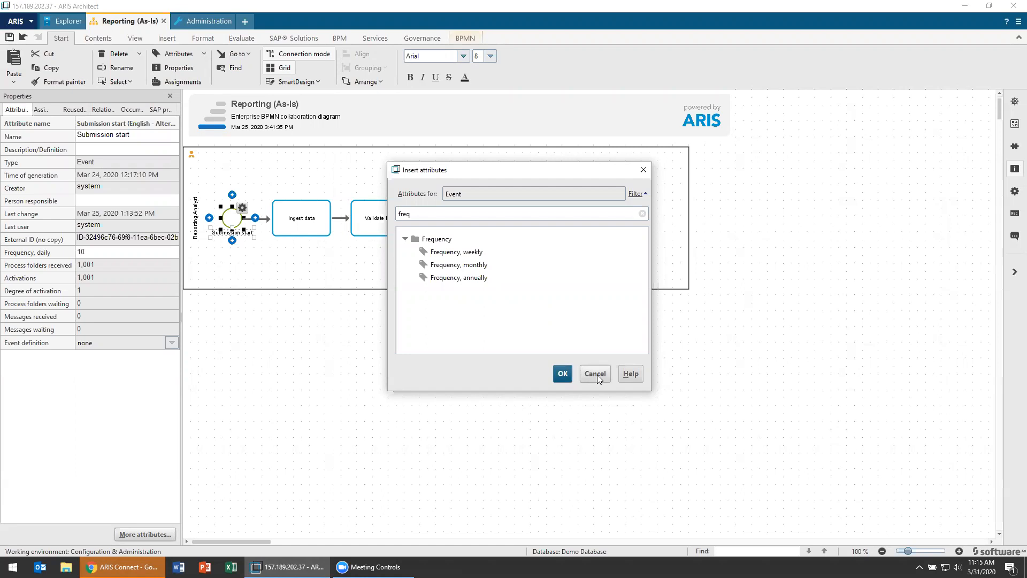
pyautogui.click(593, 373)
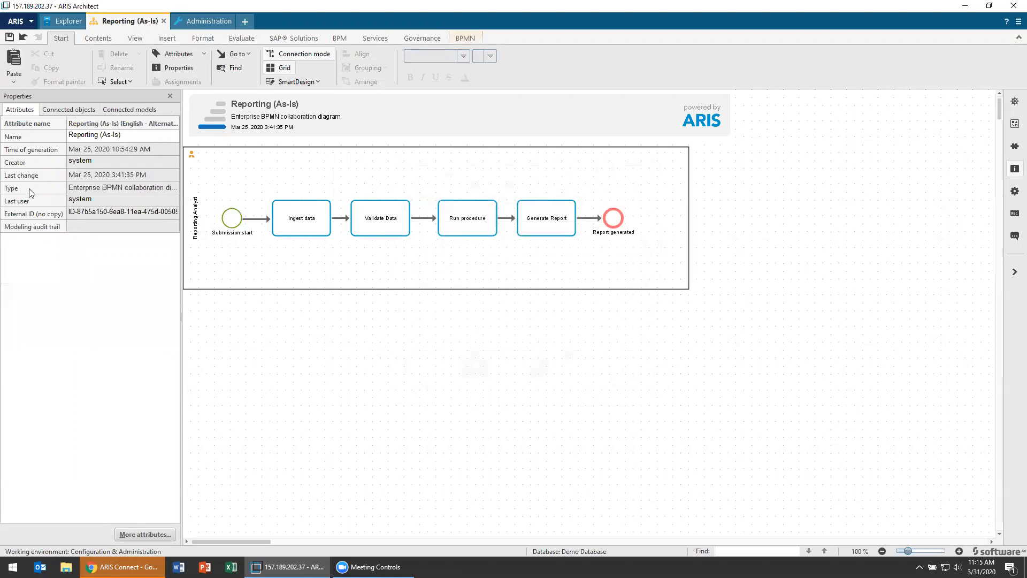
pyautogui.moveTo(199, 177)
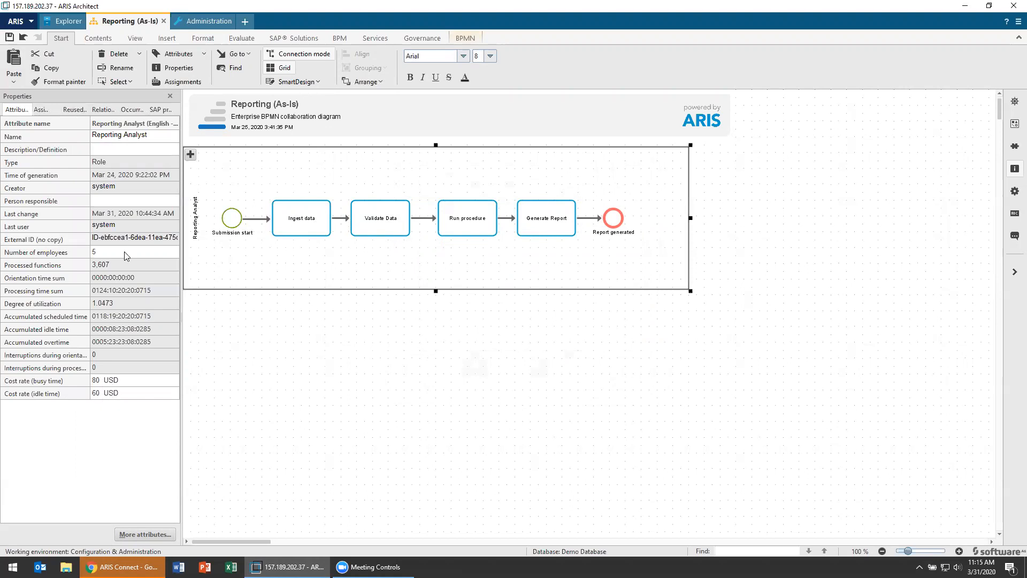
pyautogui.moveTo(97, 395)
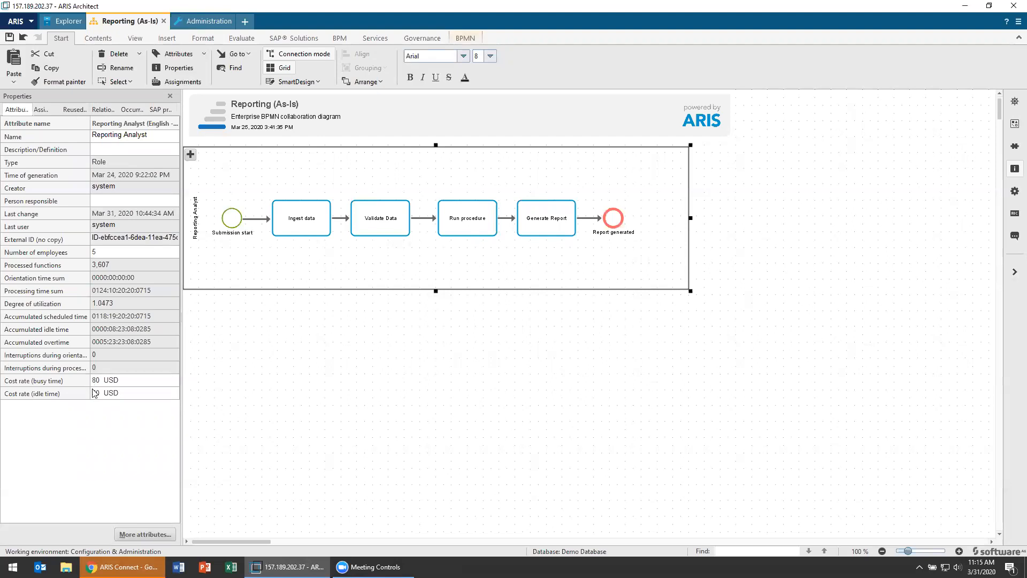
# Enter 60 as a Reporting Analyst cost rate alongside the 80 USD rate
pyautogui.write('60')
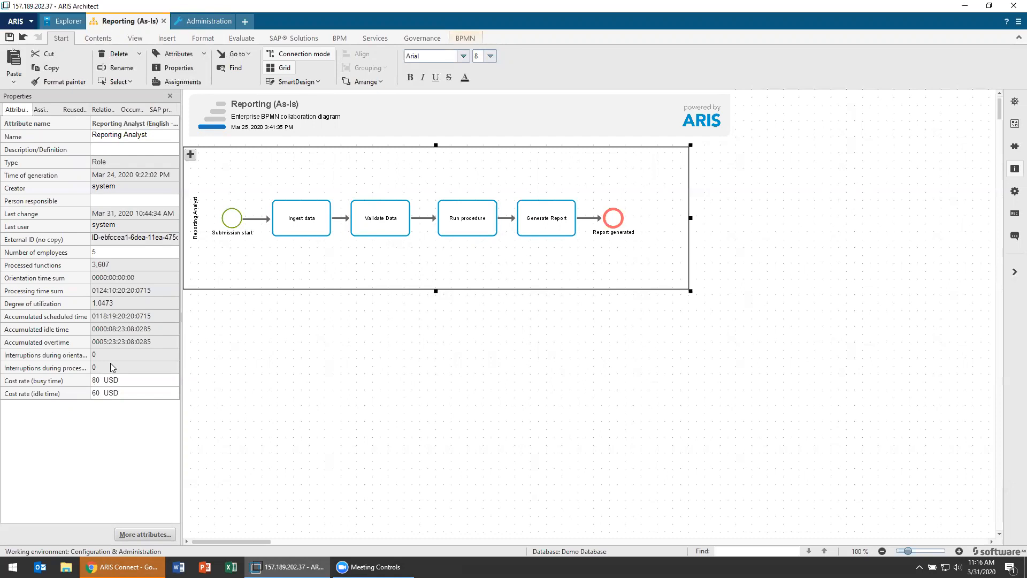
pyautogui.moveTo(108, 268)
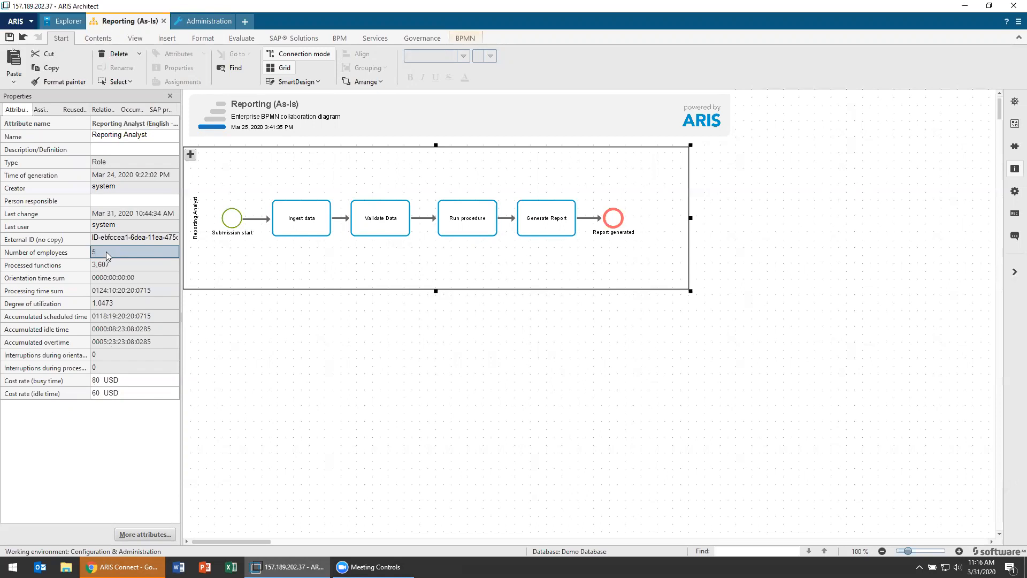
pyautogui.moveTo(381, 364)
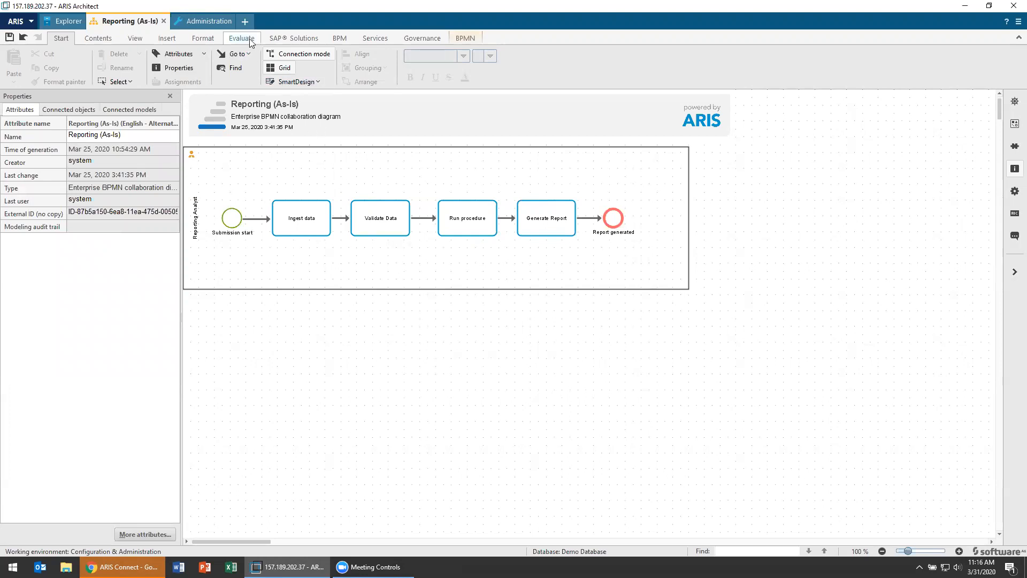
# Start a simulation of Reporting (As-Is) from Evaluate, declining to save the model
pyautogui.click(241, 38)
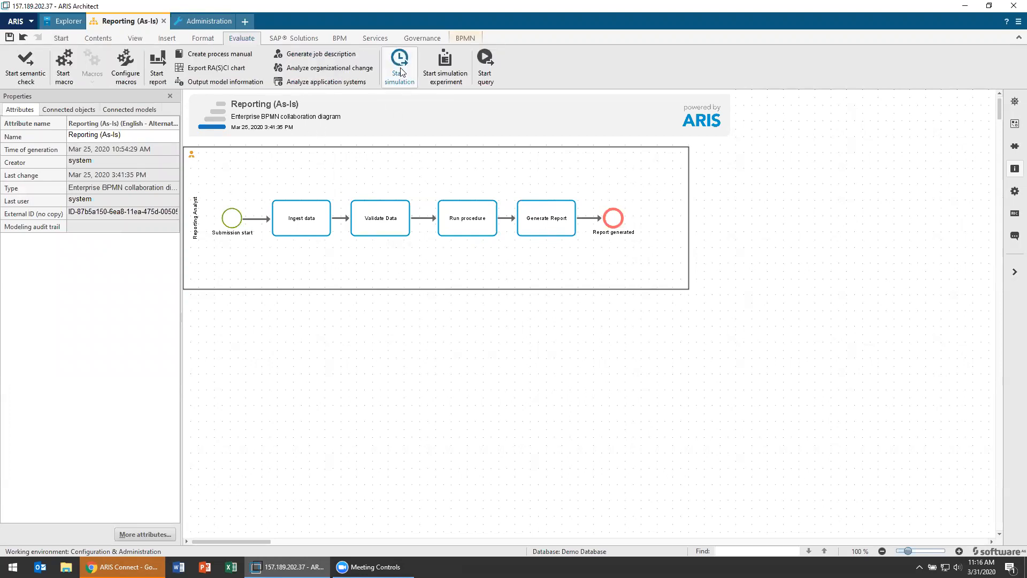
pyautogui.click(397, 62)
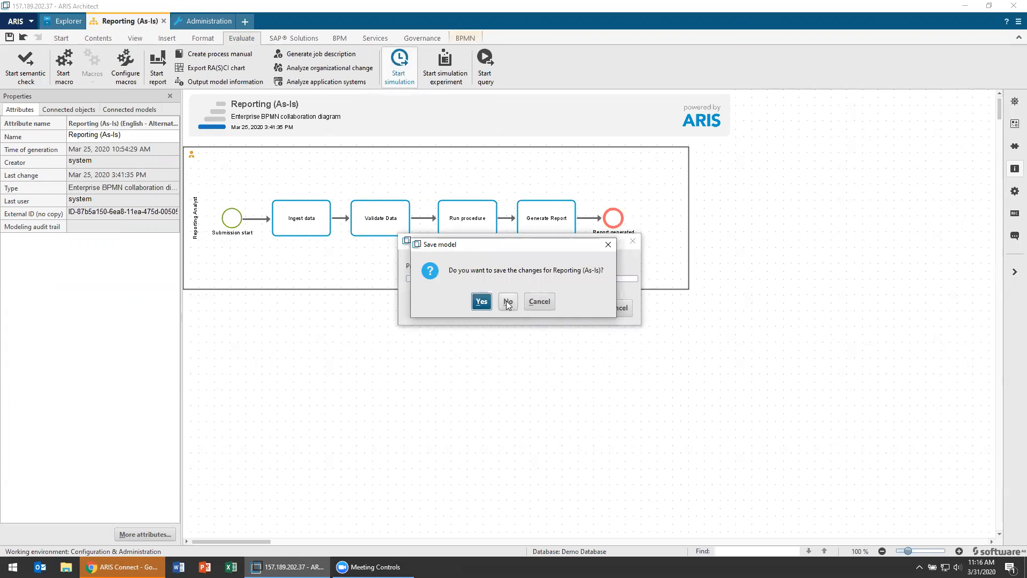
pyautogui.click(507, 301)
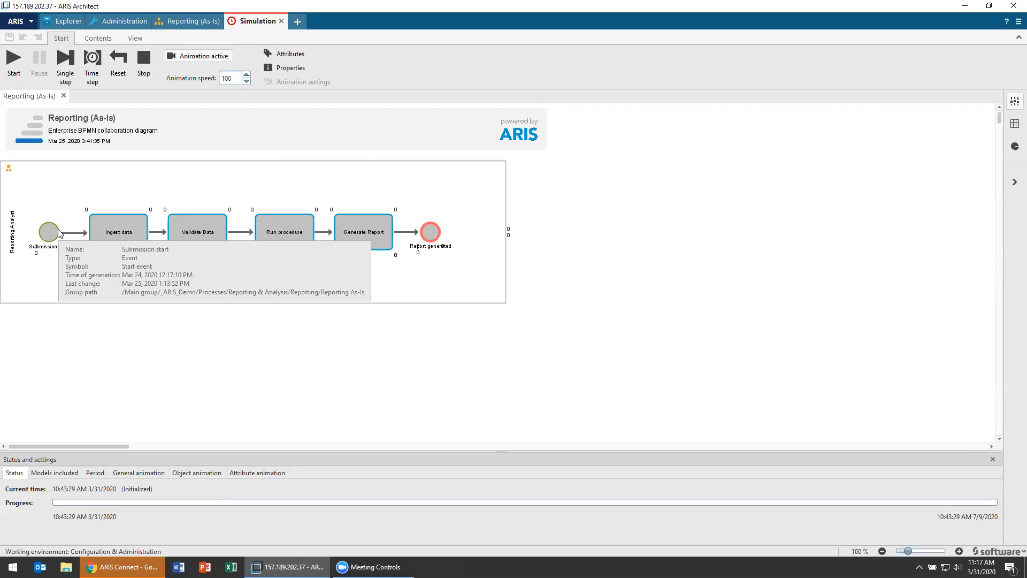
# Start the simulation run and follow the animation and Status progress bar
pyautogui.click(13, 64)
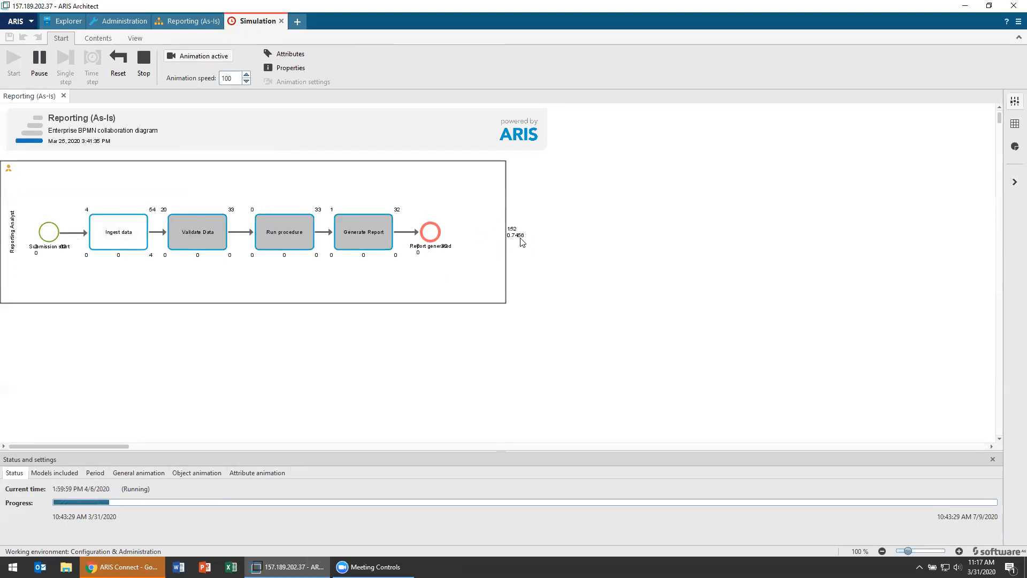
pyautogui.moveTo(520, 239)
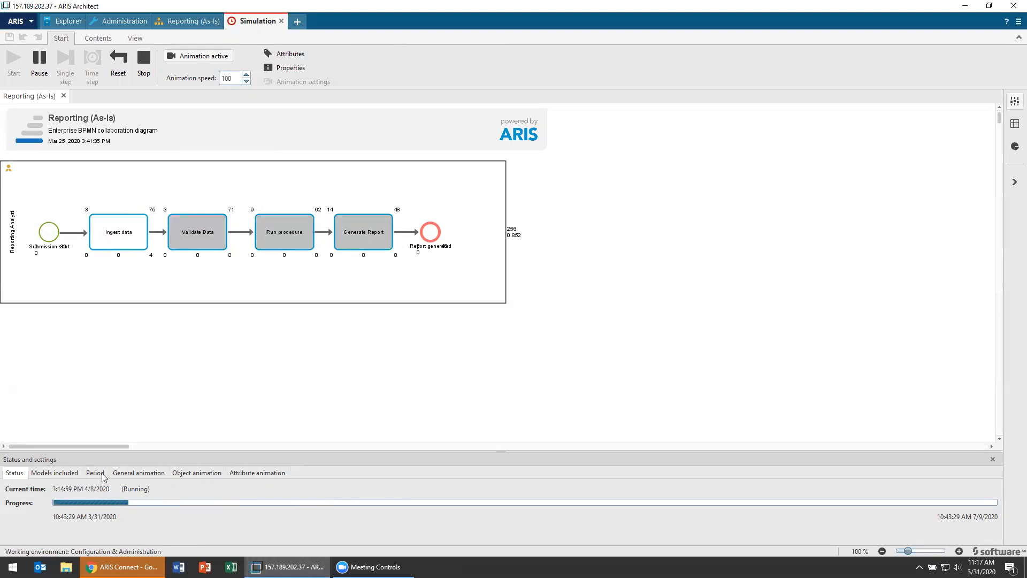
pyautogui.click(95, 472)
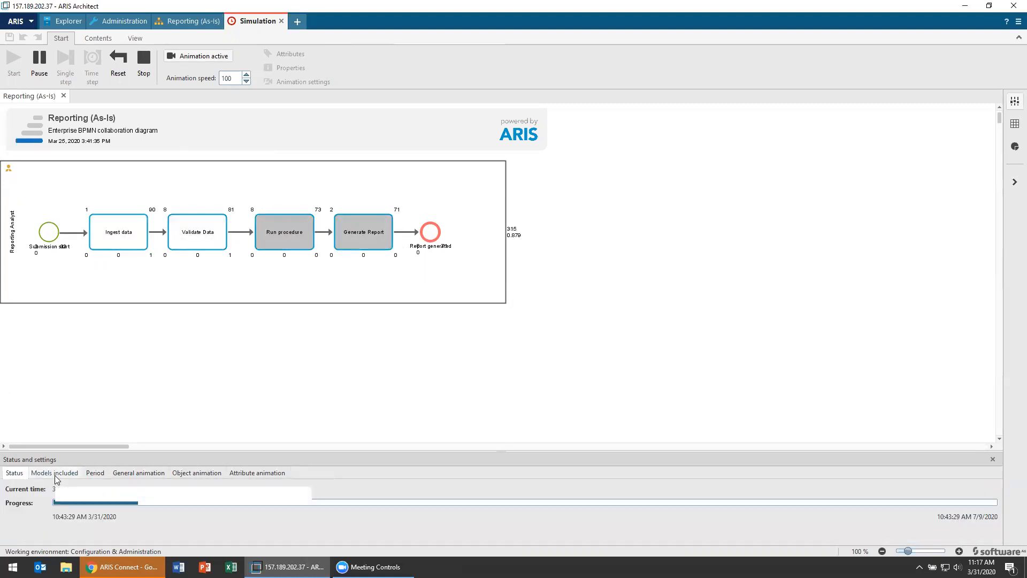
pyautogui.moveTo(55, 472)
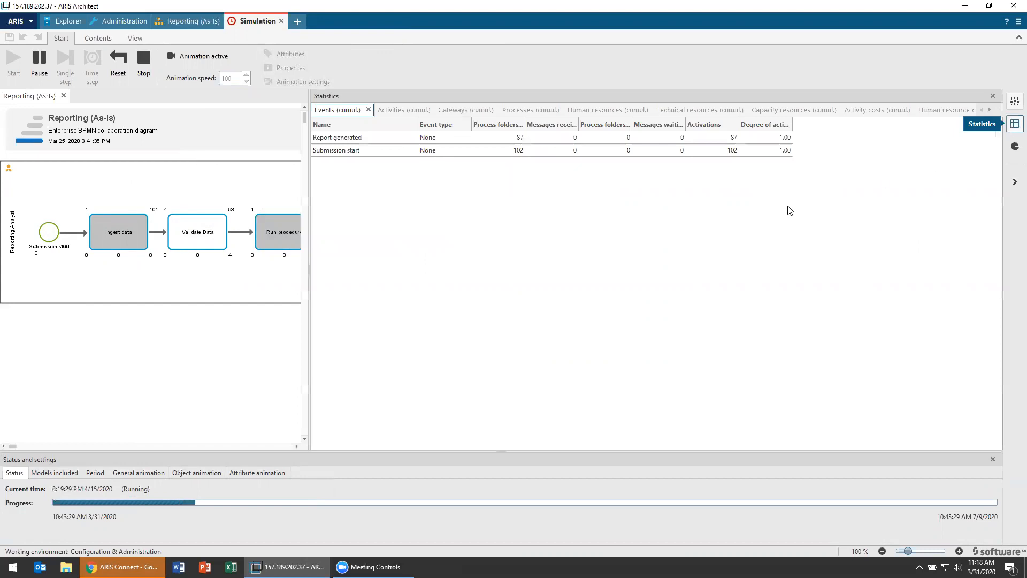
pyautogui.moveTo(667, 240)
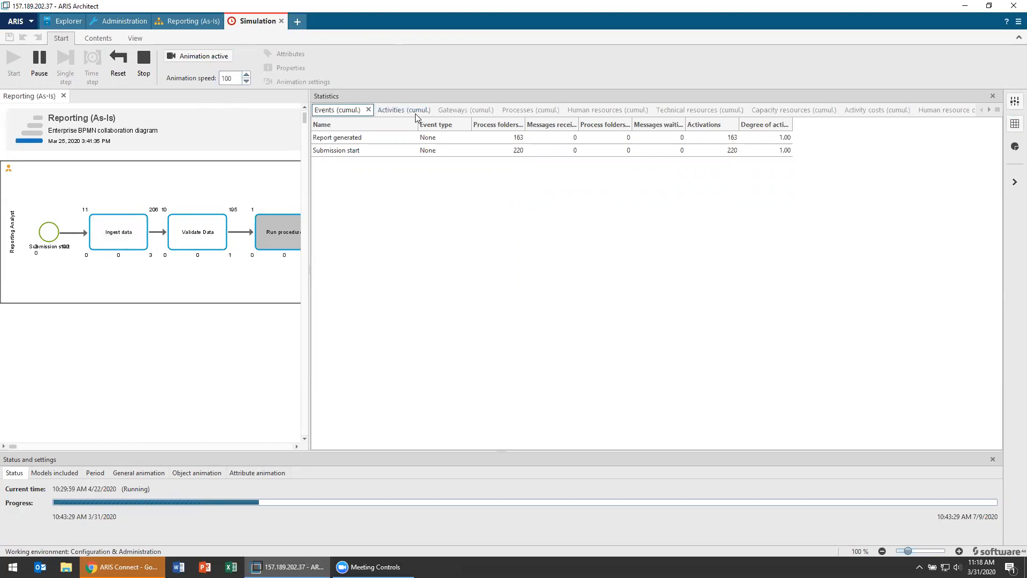
# Switch the Statistics panel to the Activities (cumul.) tab
pyautogui.click(403, 109)
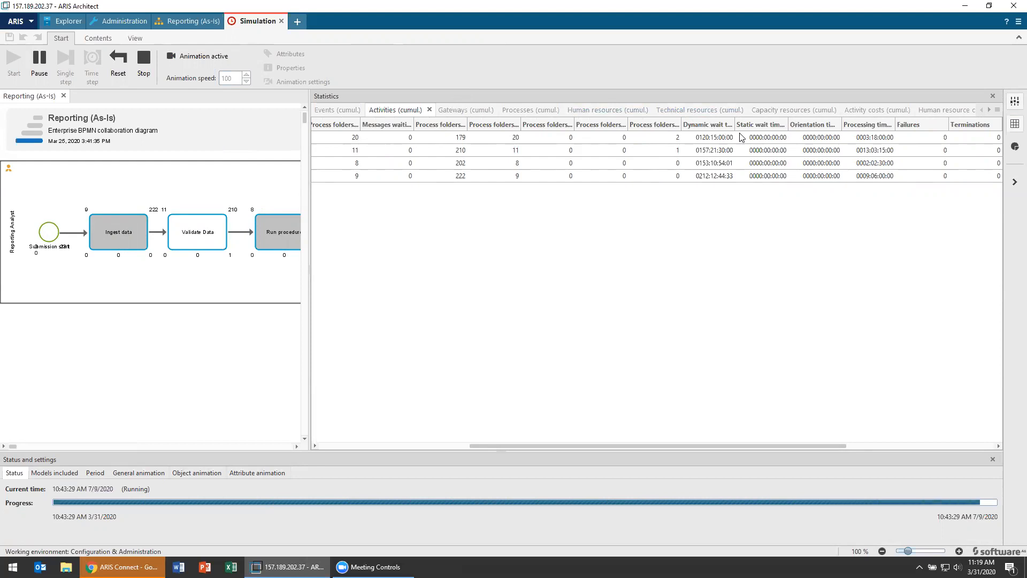
# After the run stops, sort activity statistics by Processing time sum
pyautogui.click(143, 58)
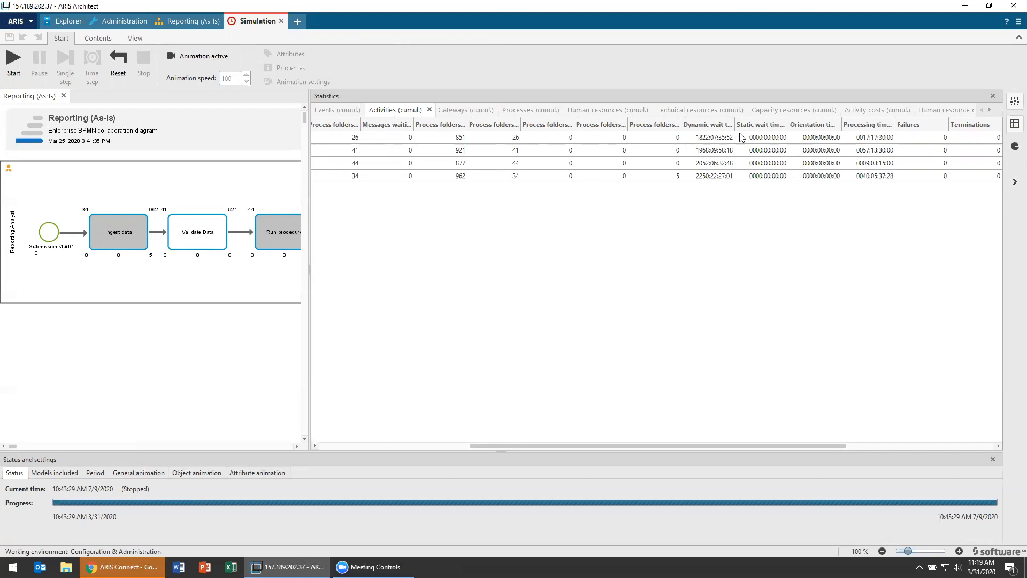
pyautogui.moveTo(768, 143)
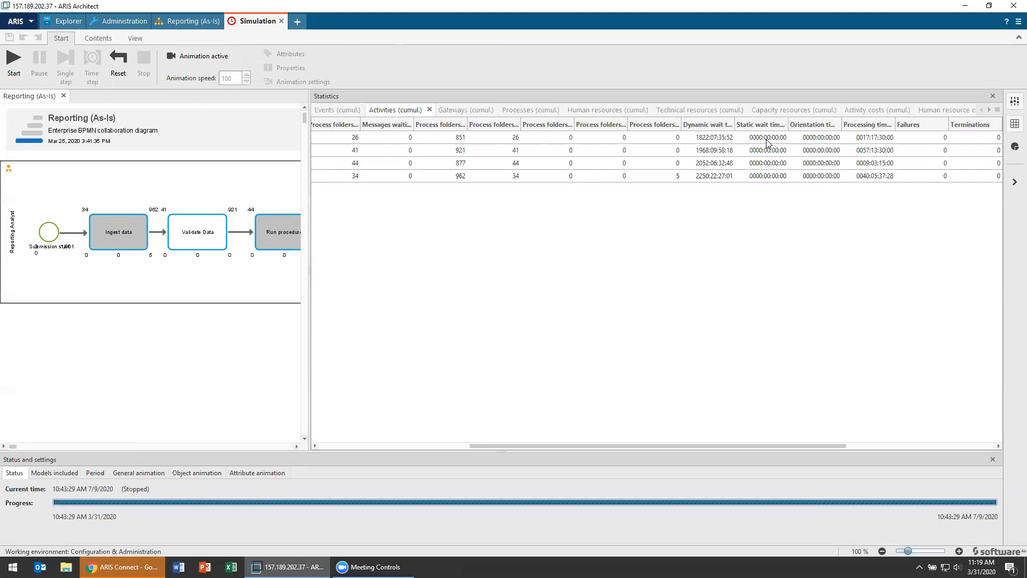
pyautogui.moveTo(767, 144)
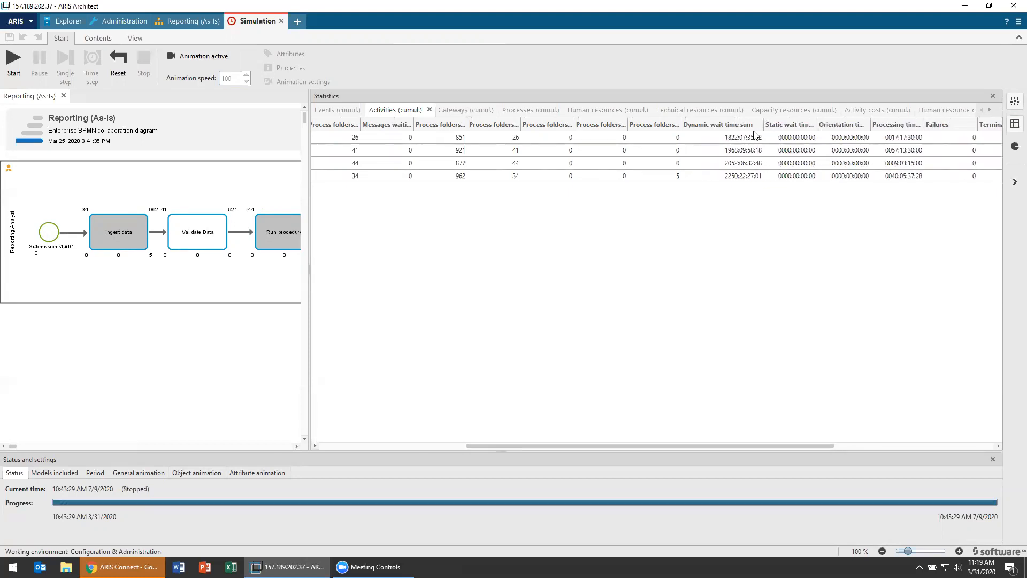
pyautogui.moveTo(753, 136)
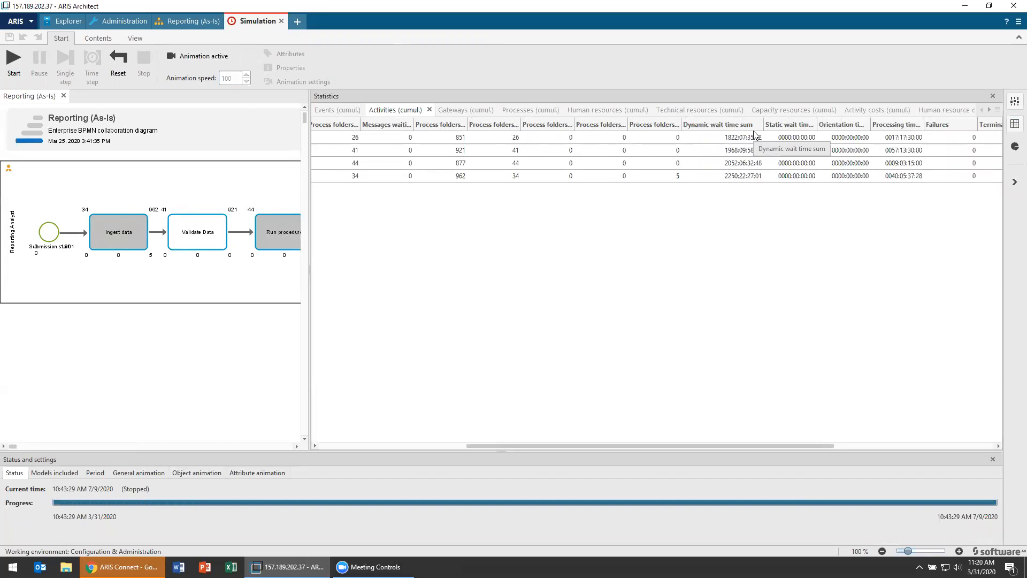
pyautogui.click(893, 124)
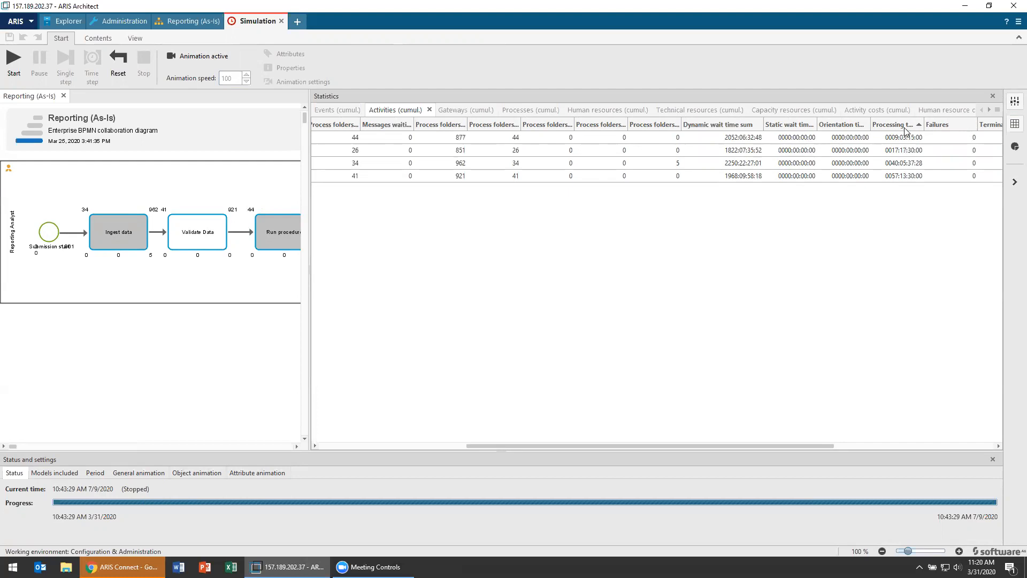
# Select the Processing time sum values and enlarge the chart pane to view the bars
pyautogui.click(898, 136)
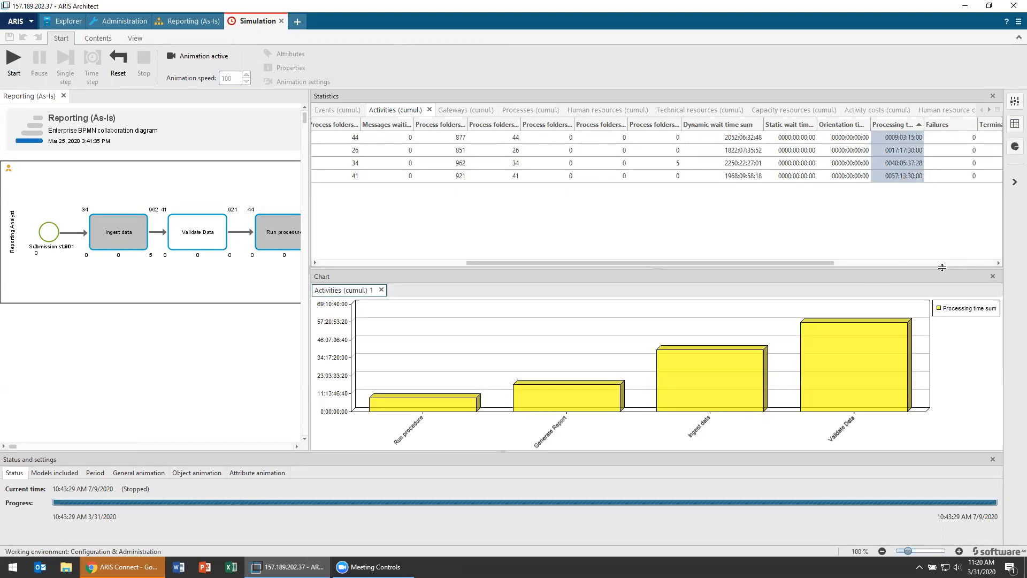
pyautogui.moveTo(942, 267); pyautogui.dragTo(942, 173)
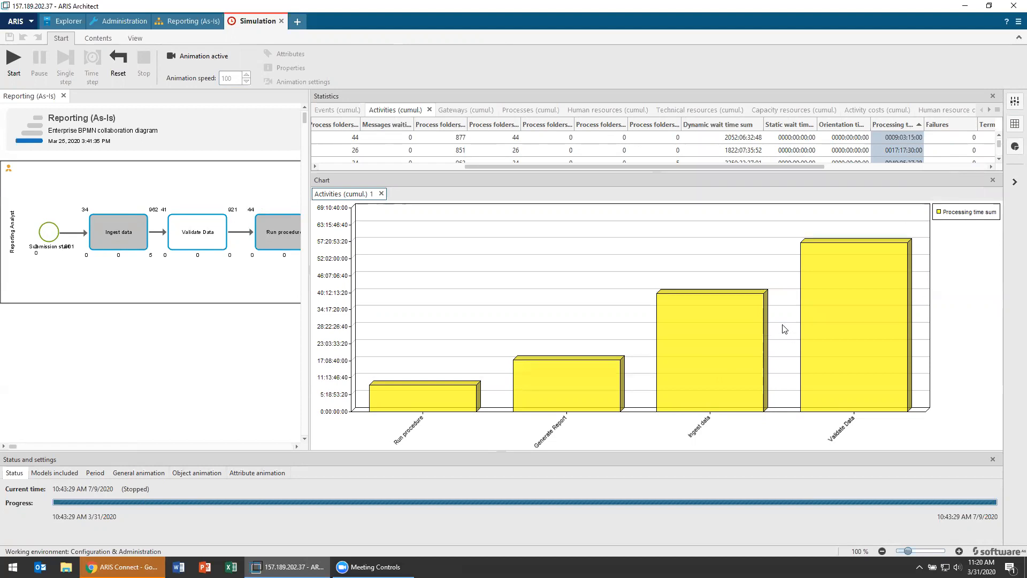
pyautogui.moveTo(974, 191)
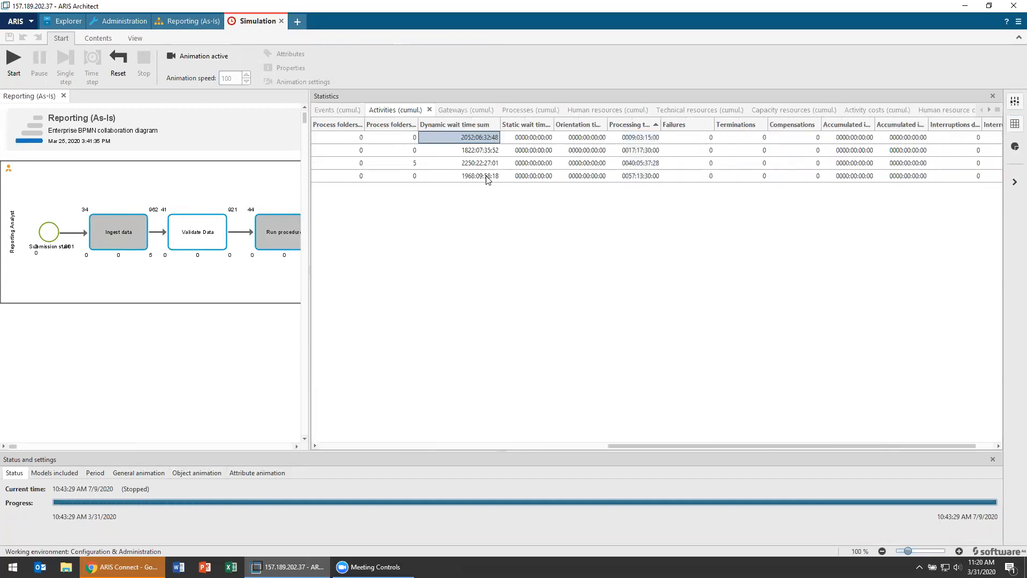
# Sort by Dynamic wait time sum and generate a column chart of those values
pyautogui.click(453, 125)
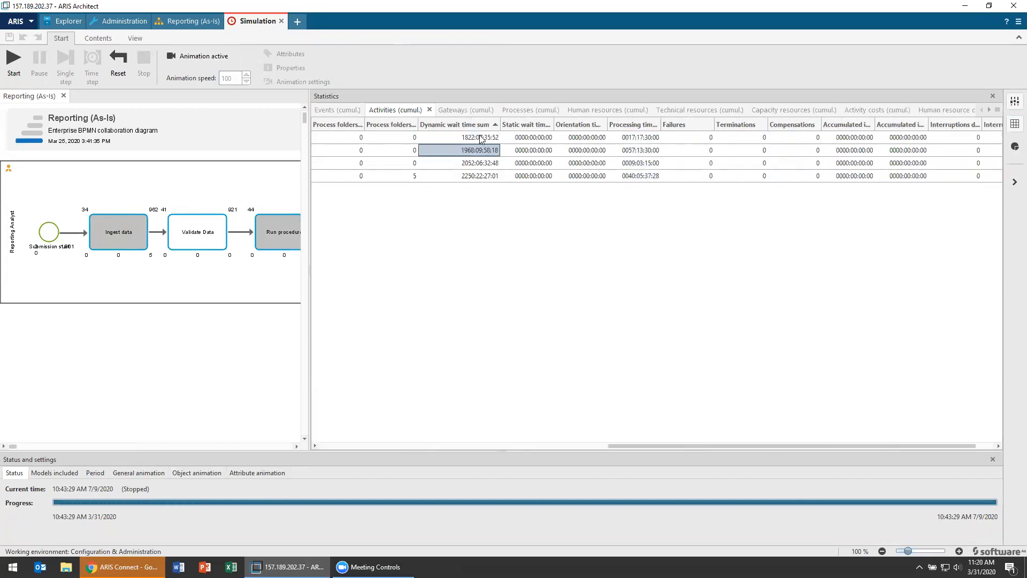
pyautogui.rightClick(478, 136)
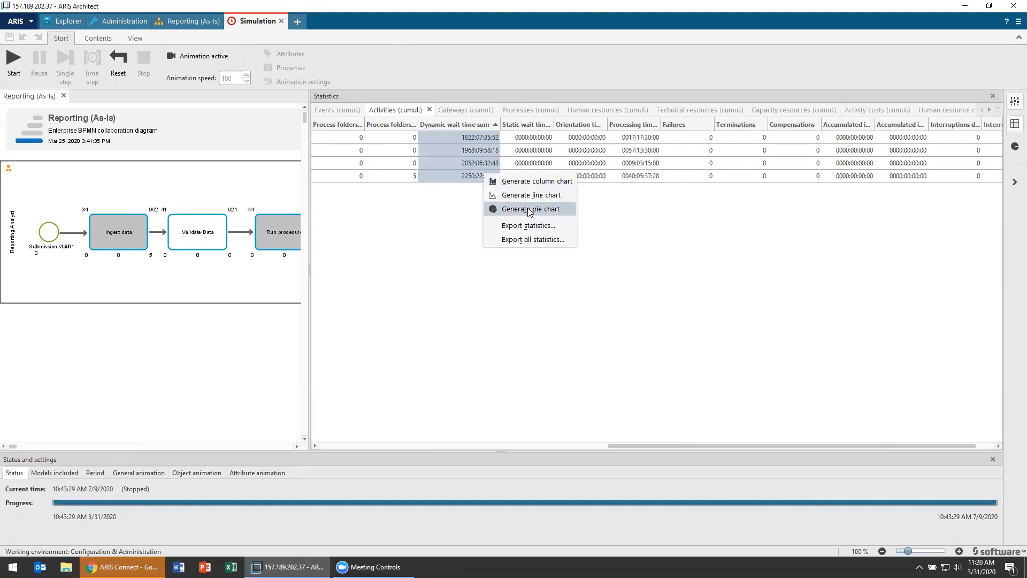
pyautogui.click(531, 209)
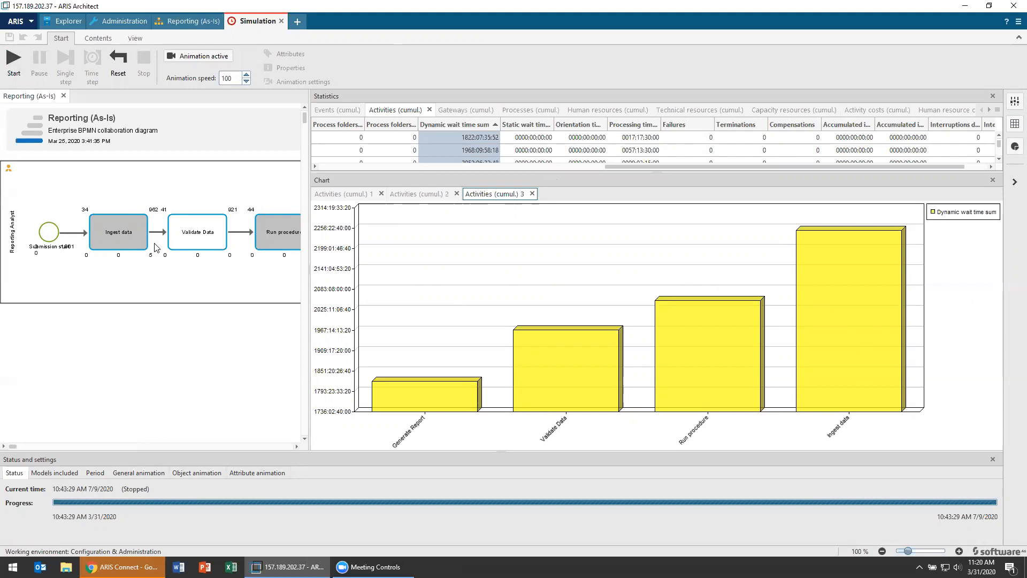
pyautogui.moveTo(208, 261)
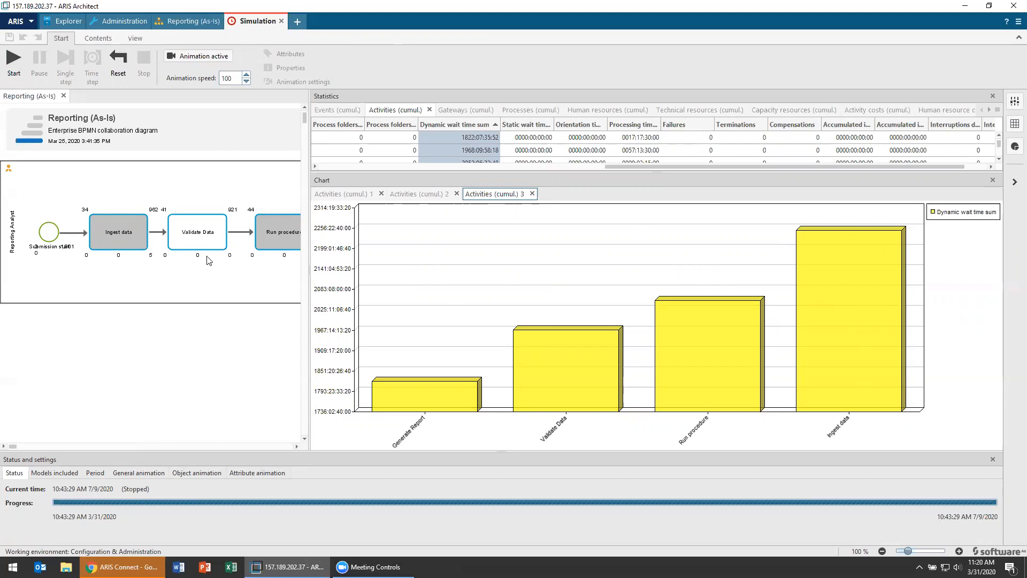
pyautogui.moveTo(226, 248)
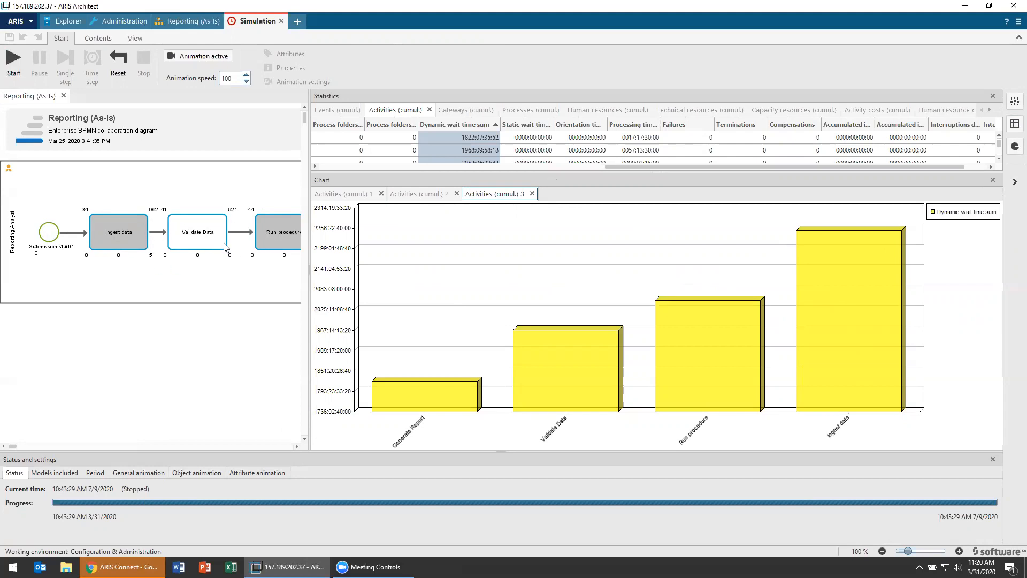
pyautogui.moveTo(196, 231)
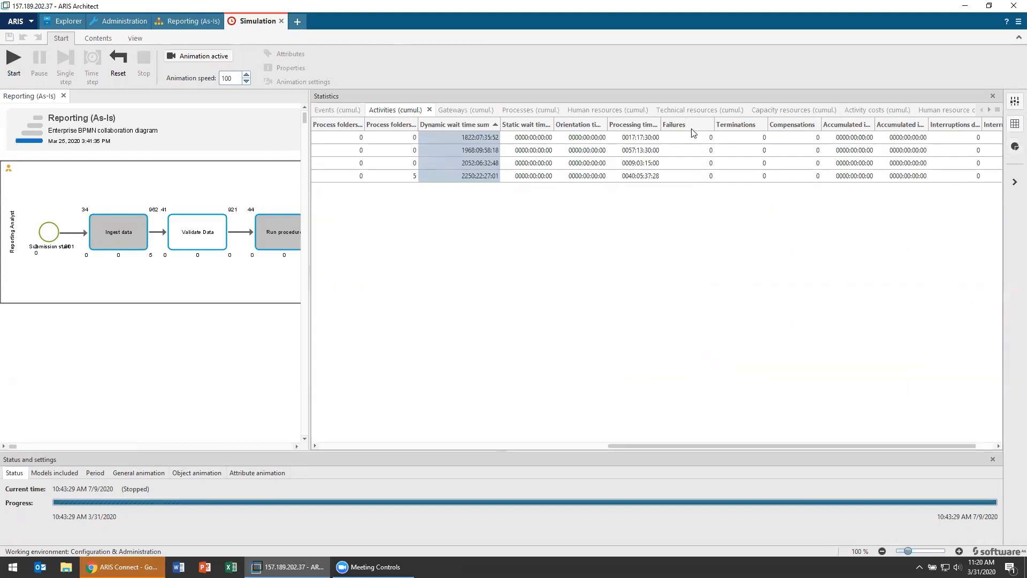
# Review Reporting Analyst's processing time and utilization, then its cumulative human resource costs
pyautogui.click(600, 109)
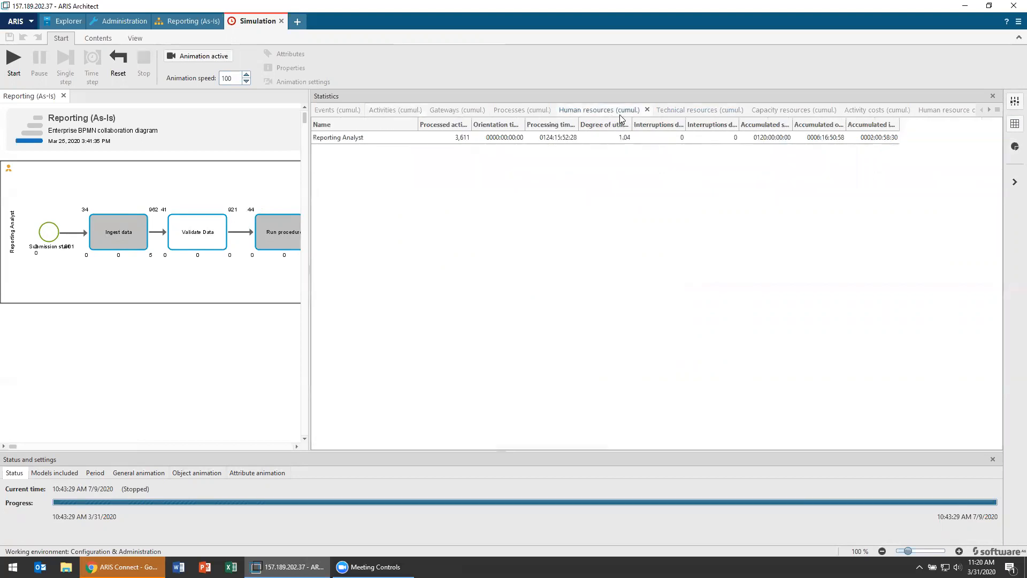
pyautogui.moveTo(383, 141)
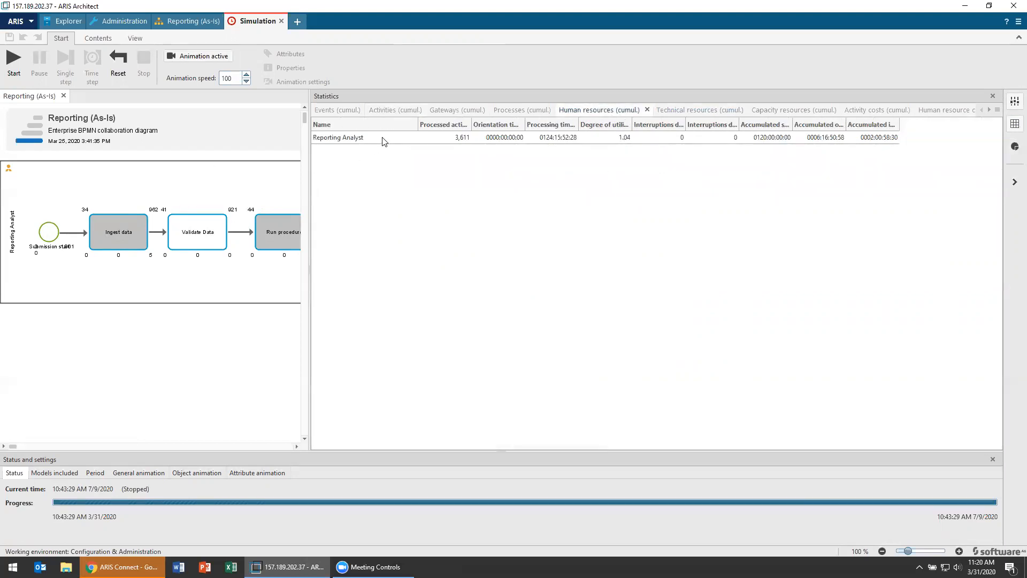
pyautogui.moveTo(555, 143)
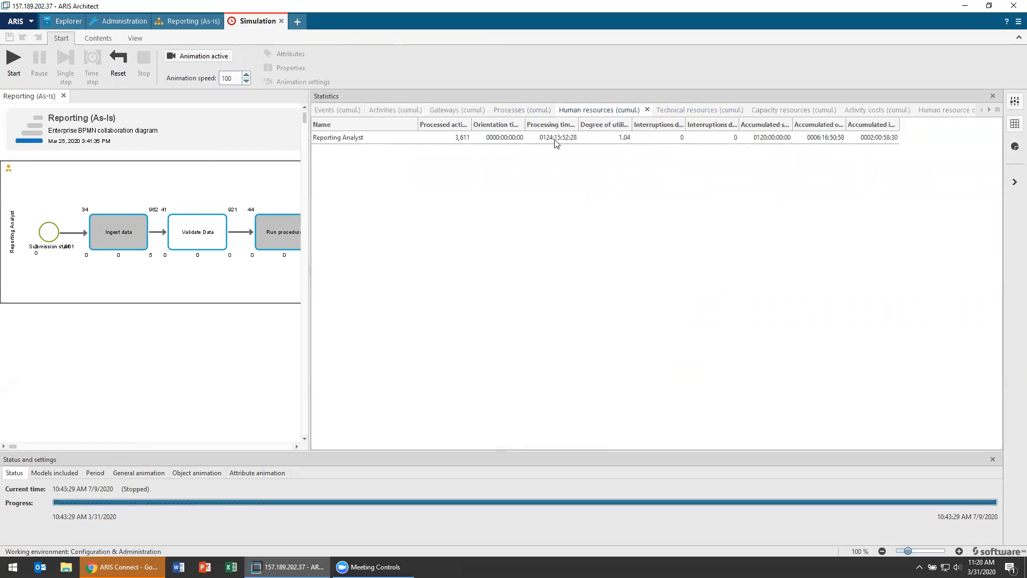
pyautogui.click(552, 137)
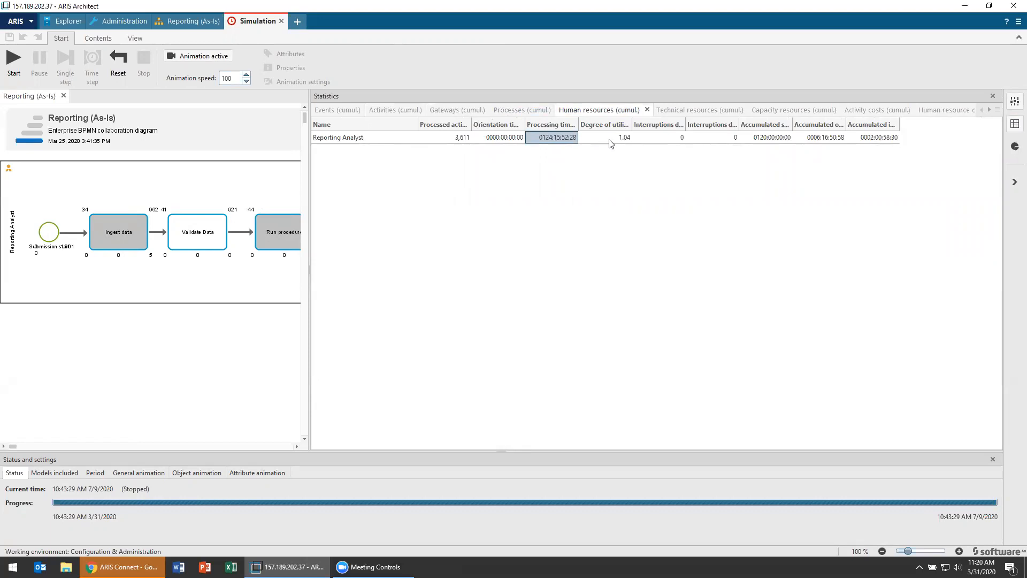
pyautogui.click(604, 137)
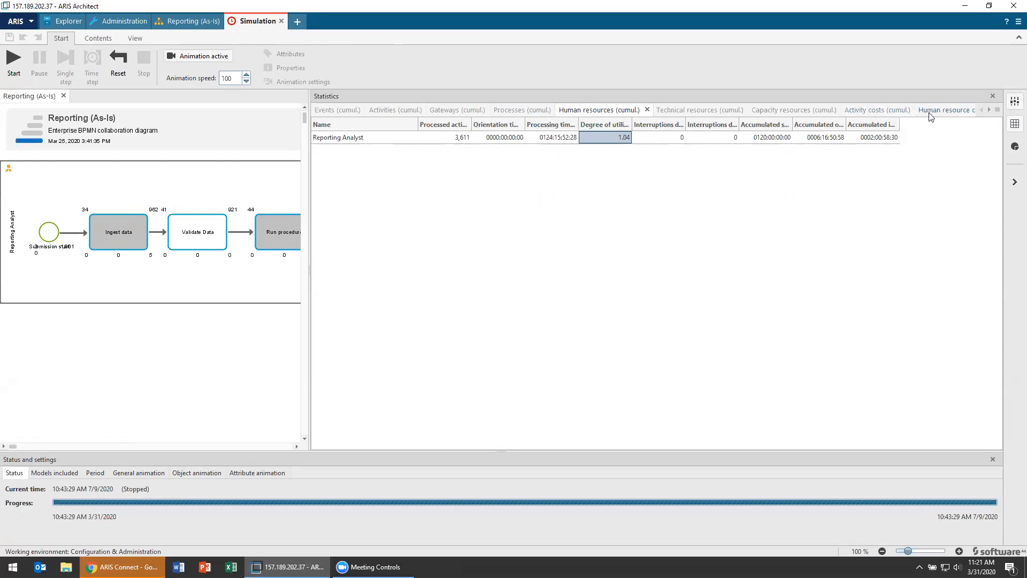
pyautogui.click(947, 109)
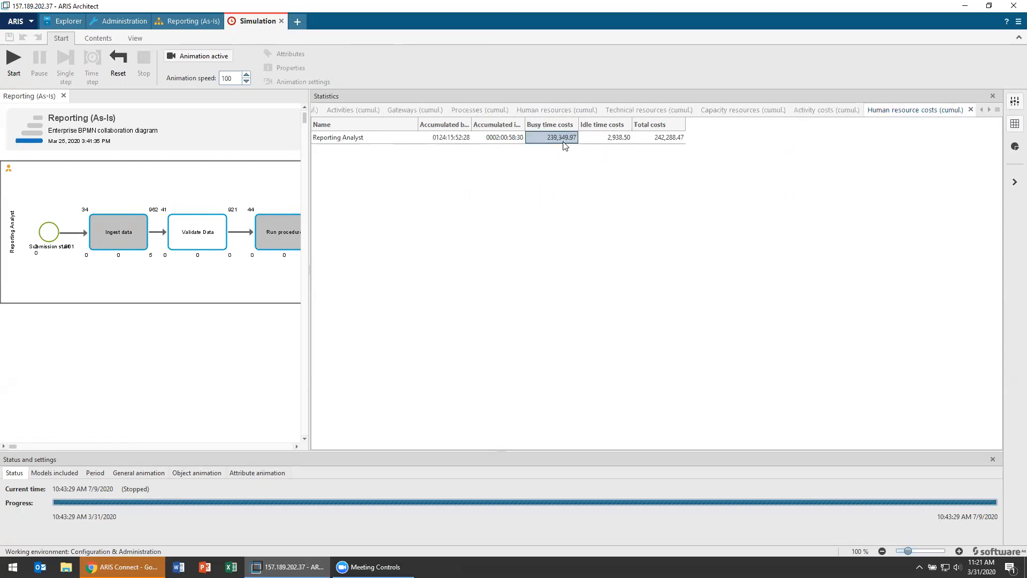
pyautogui.moveTo(556, 148)
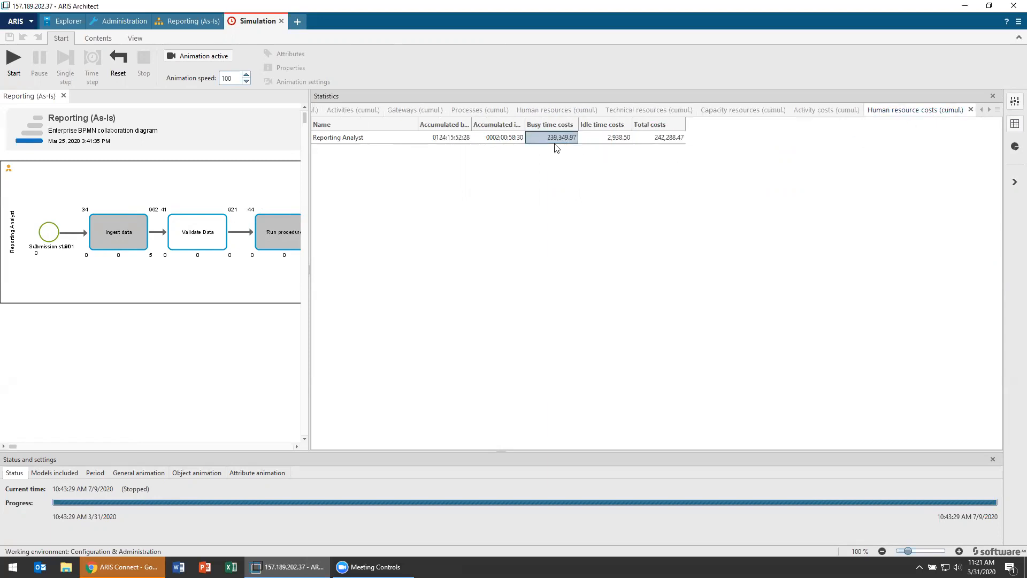
pyautogui.moveTo(621, 142)
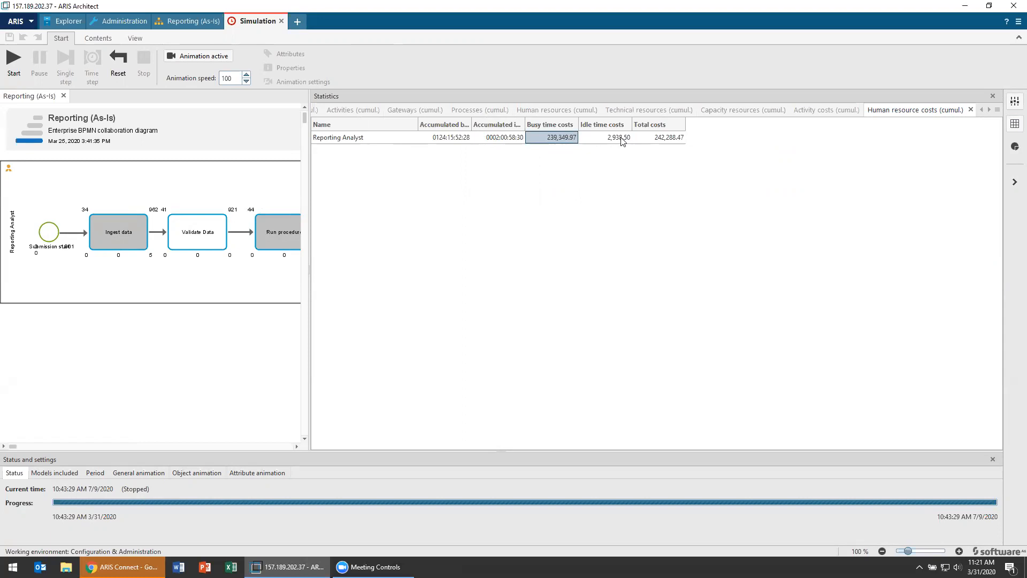
pyautogui.click(605, 137)
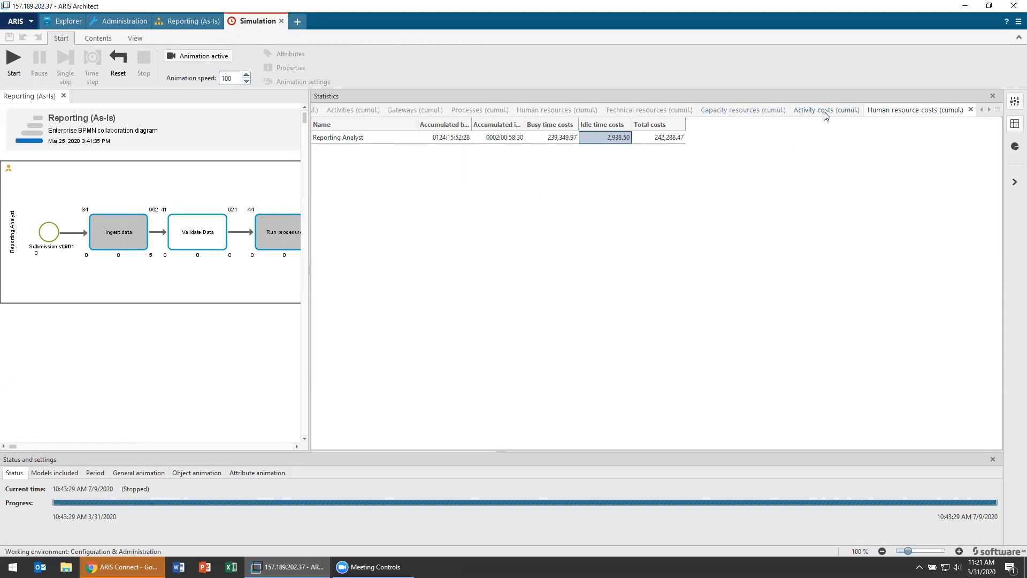
# Show cumulative activity costs: all four activities' human resource costs, technical resource costs, and Generate Report
pyautogui.click(826, 110)
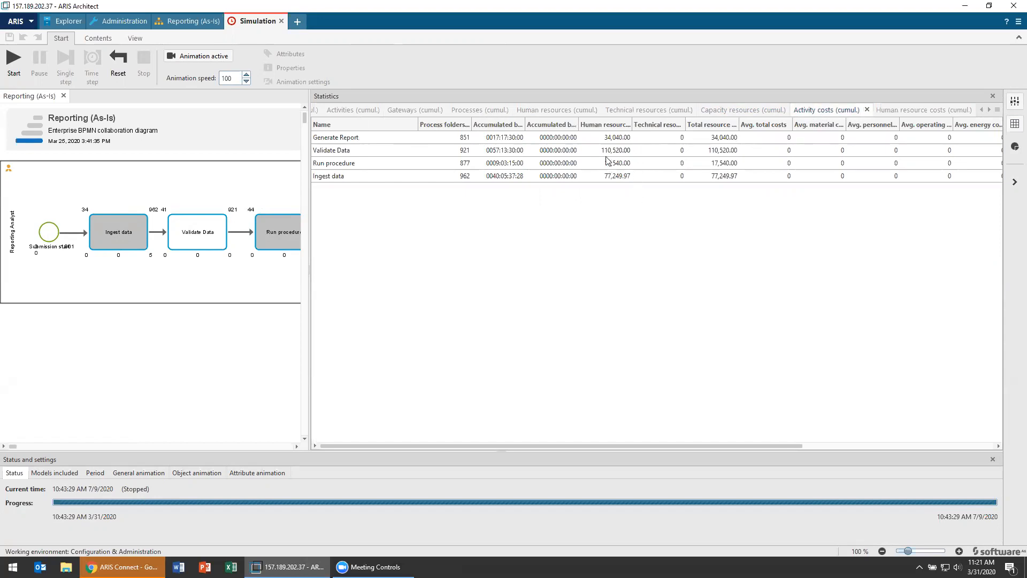
pyautogui.click(605, 163)
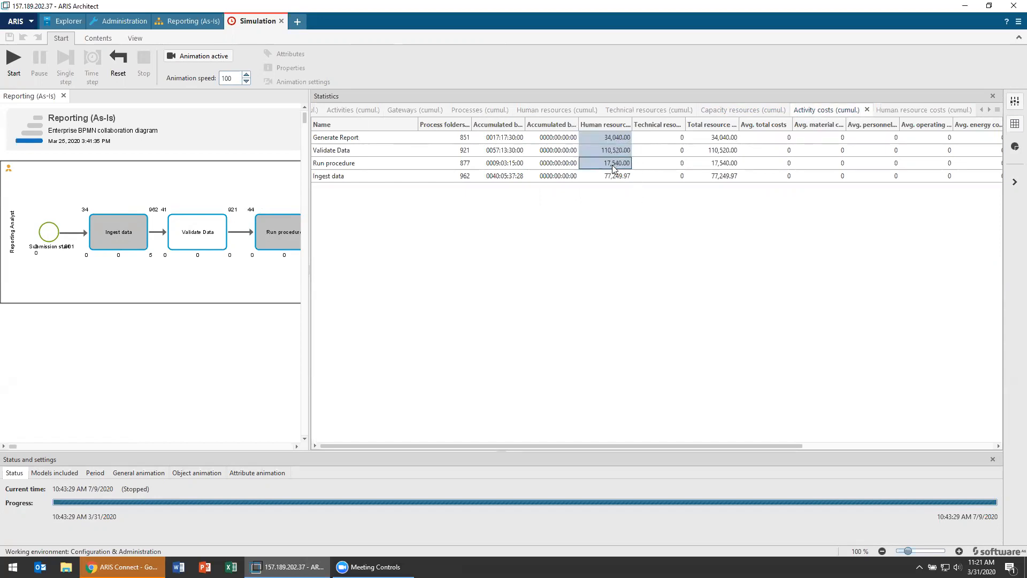
pyautogui.click(604, 175)
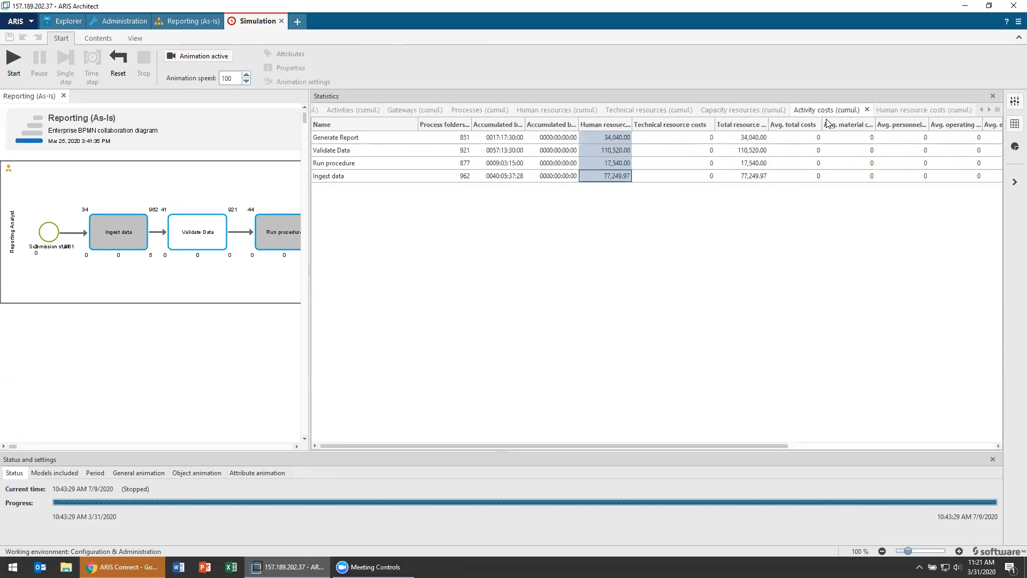
pyautogui.moveTo(875, 128)
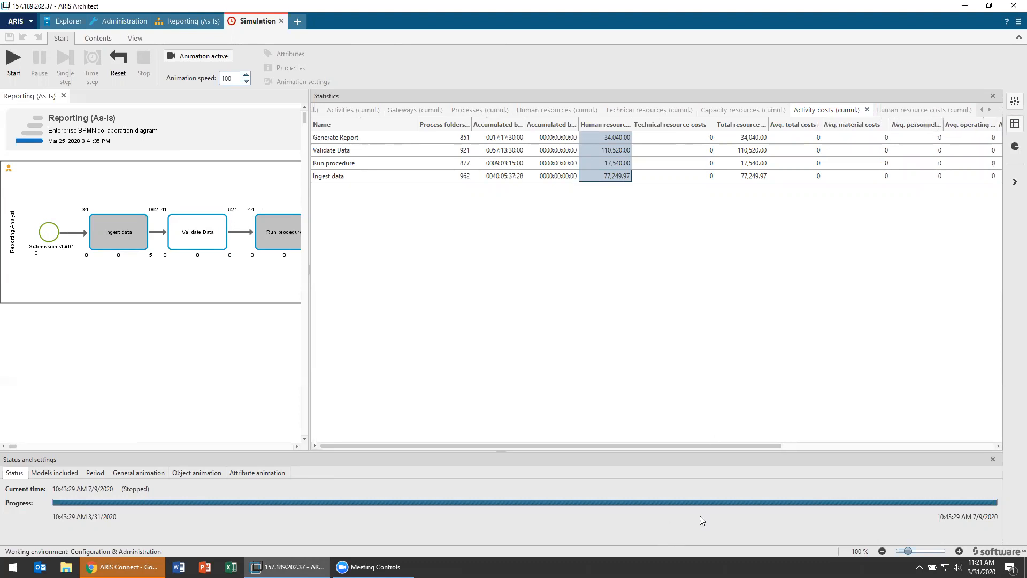
pyautogui.hscroll(3)
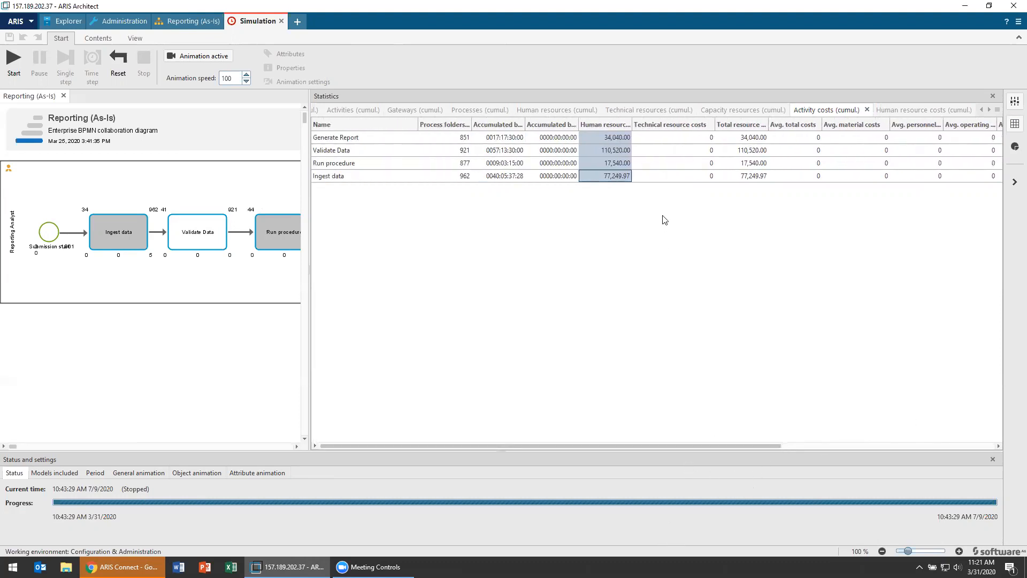
pyautogui.click(672, 150)
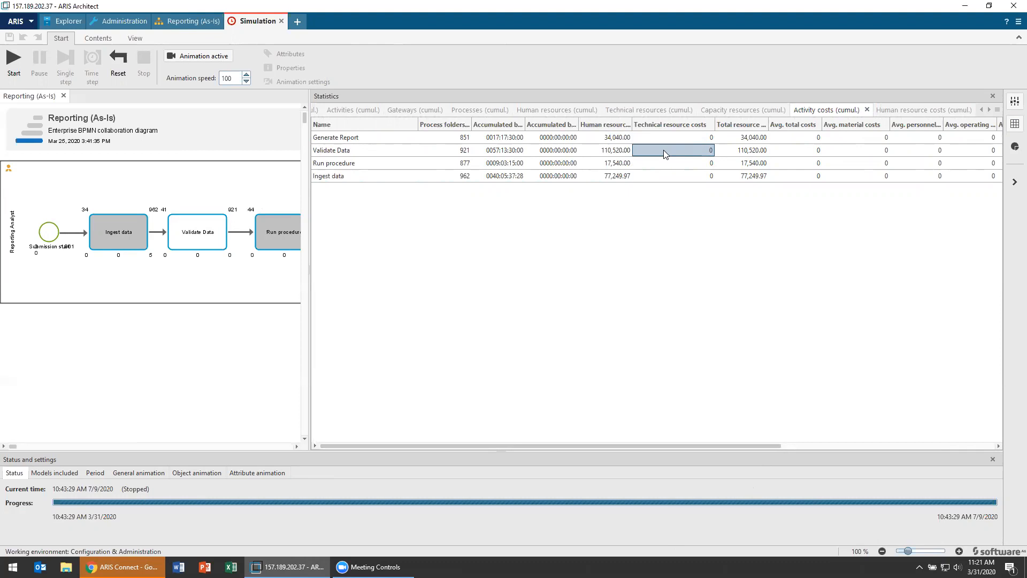
pyautogui.moveTo(679, 158)
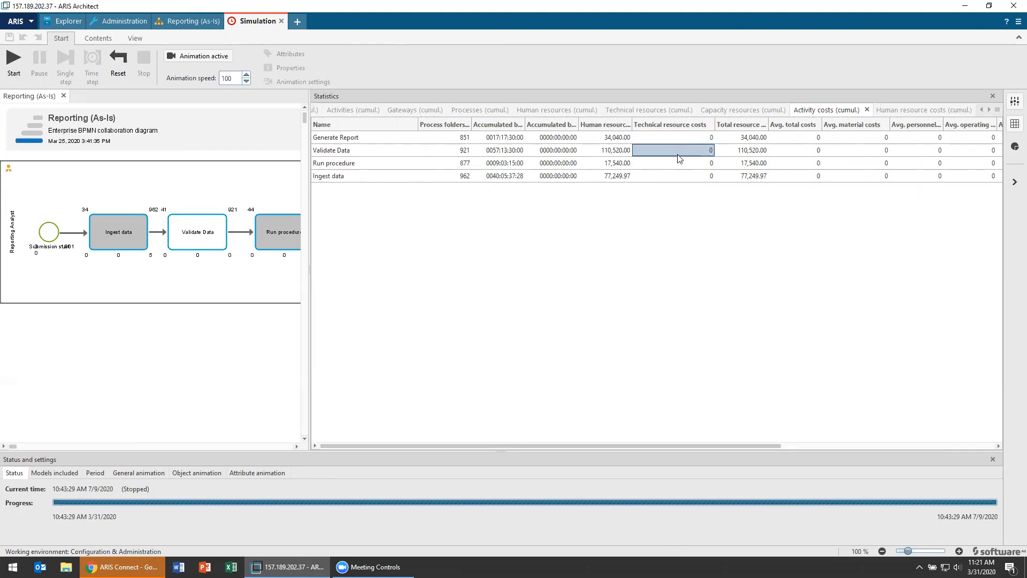
pyautogui.moveTo(62, 294)
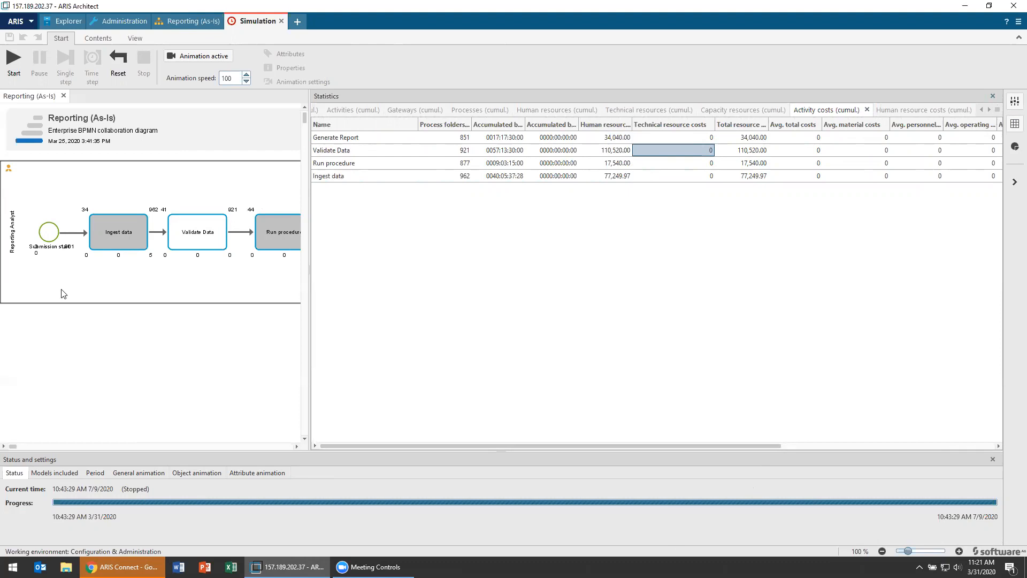
pyautogui.click(335, 136)
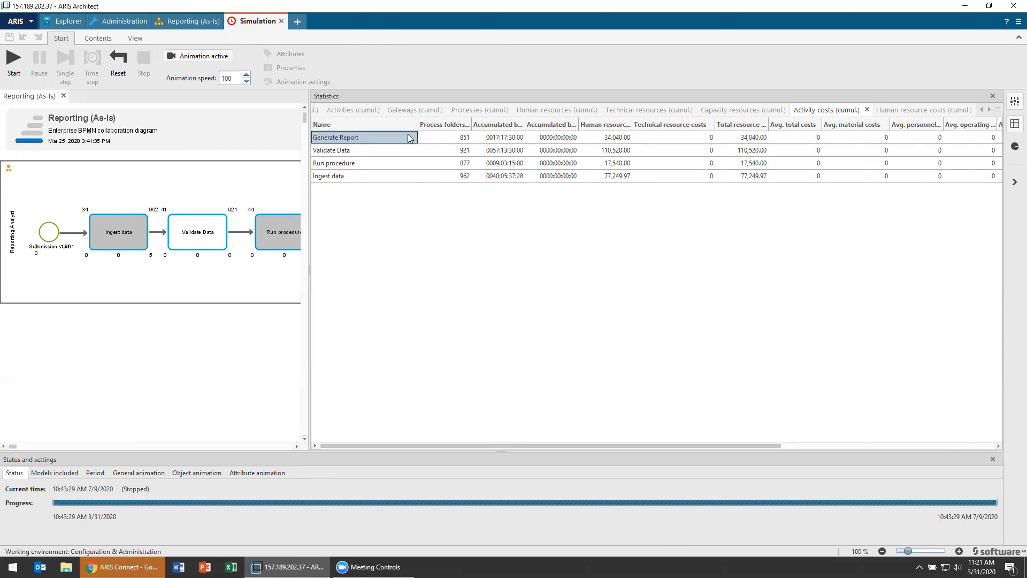
# Check the statistics chart and export options, then close the Statistics pane
pyautogui.rightClick(364, 137)
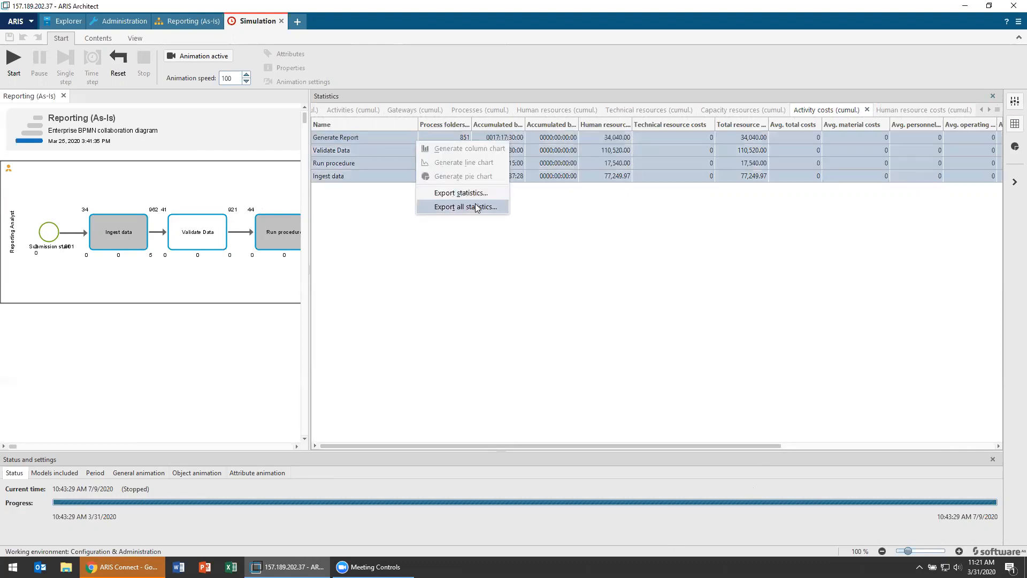
pyautogui.moveTo(383, 173)
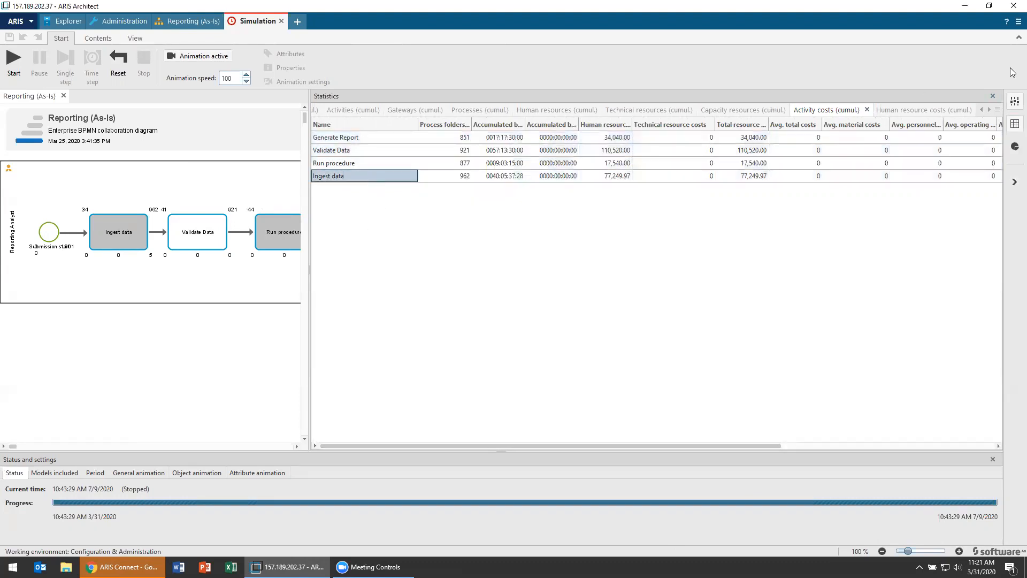
pyautogui.click(993, 96)
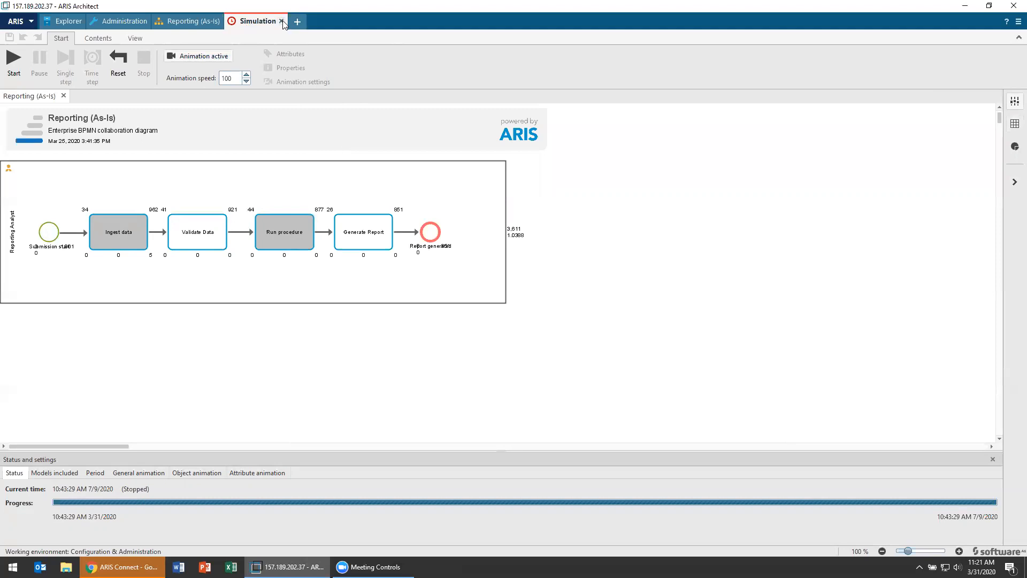
# Close the Simulation tab and review Ingest data's stored processing time sum and processed folder count
pyautogui.click(280, 21)
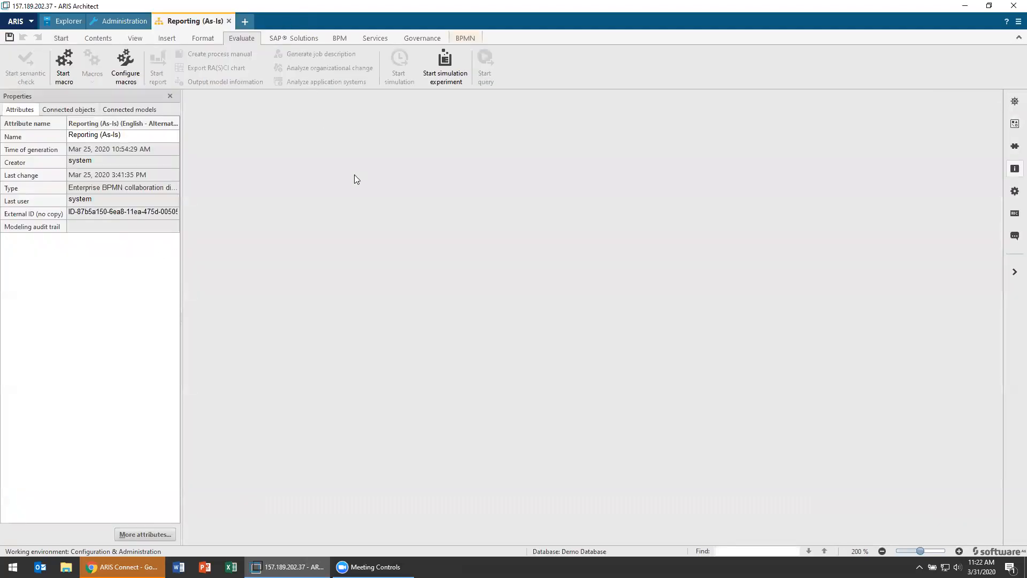
pyautogui.moveTo(174, 29)
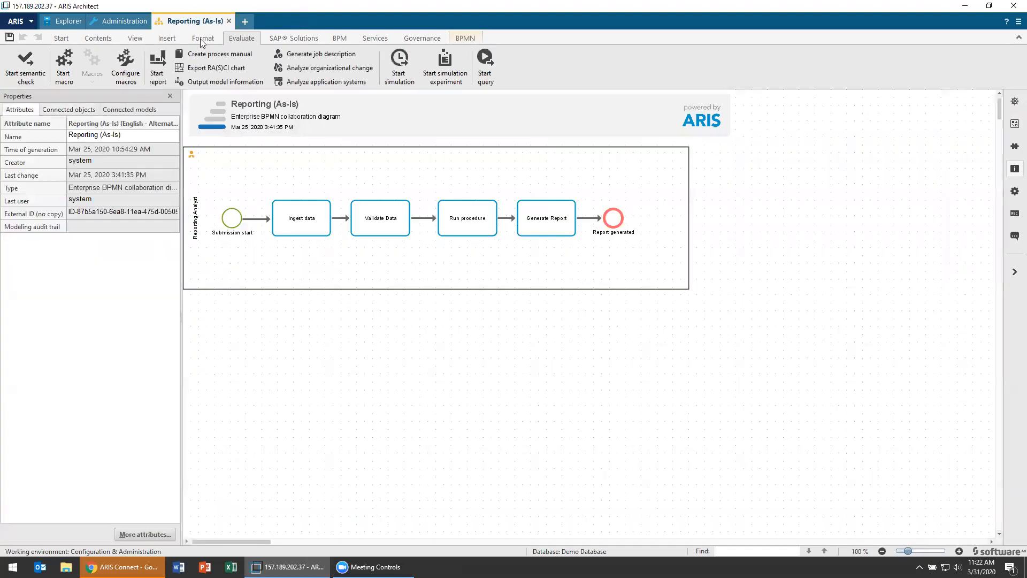
pyautogui.click(301, 218)
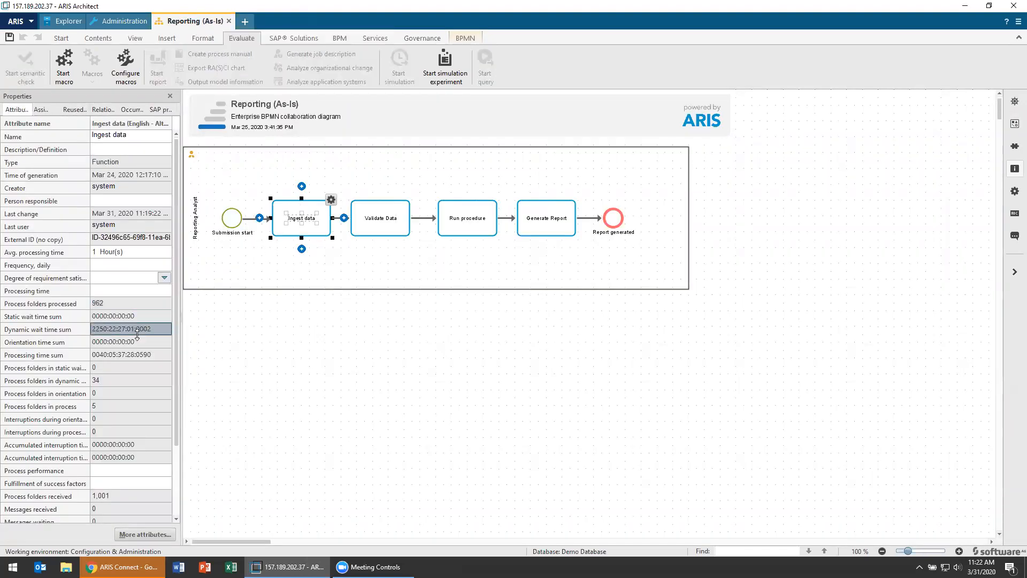
pyautogui.click(129, 354)
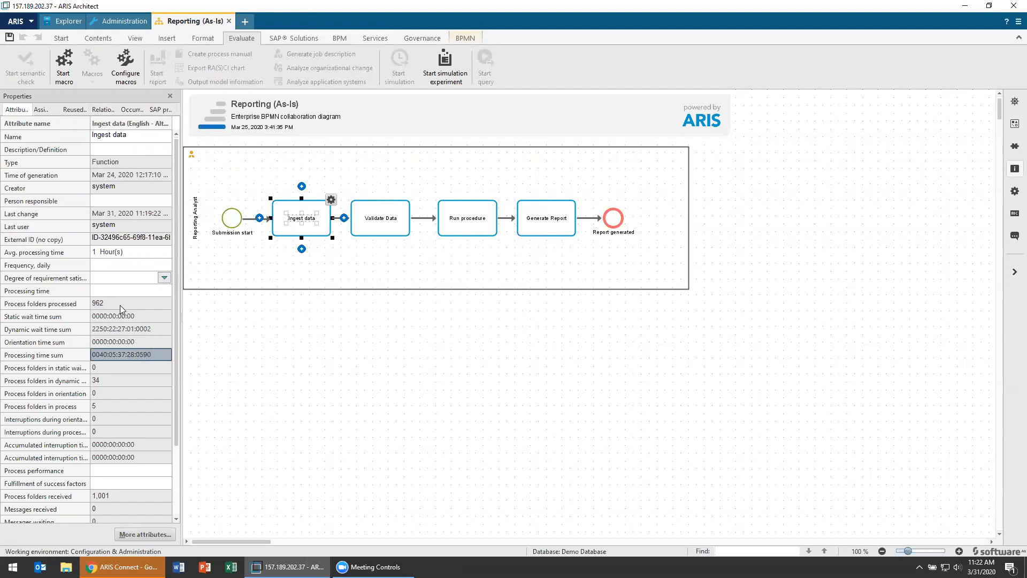
pyautogui.click(122, 303)
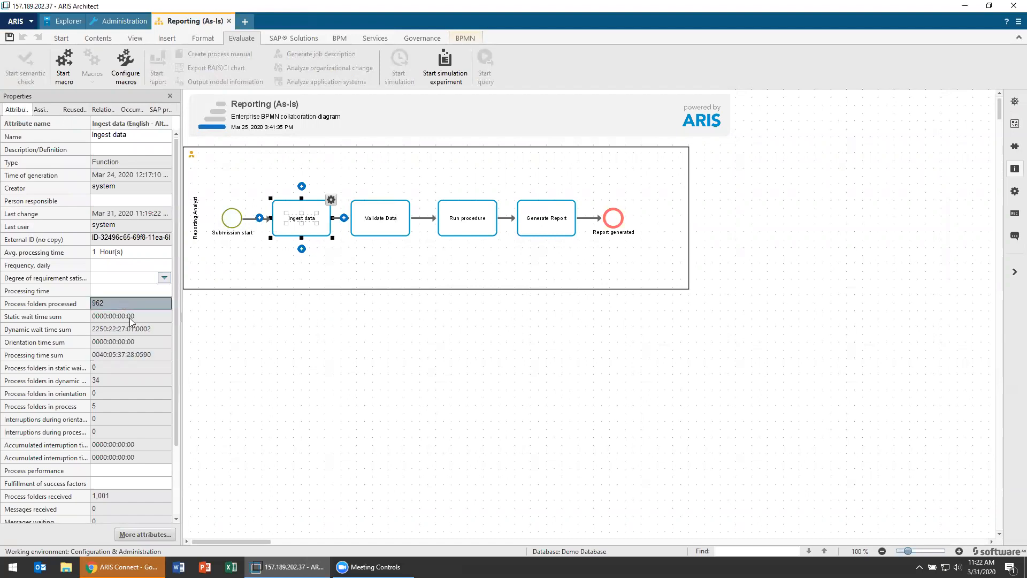
pyautogui.click(131, 341)
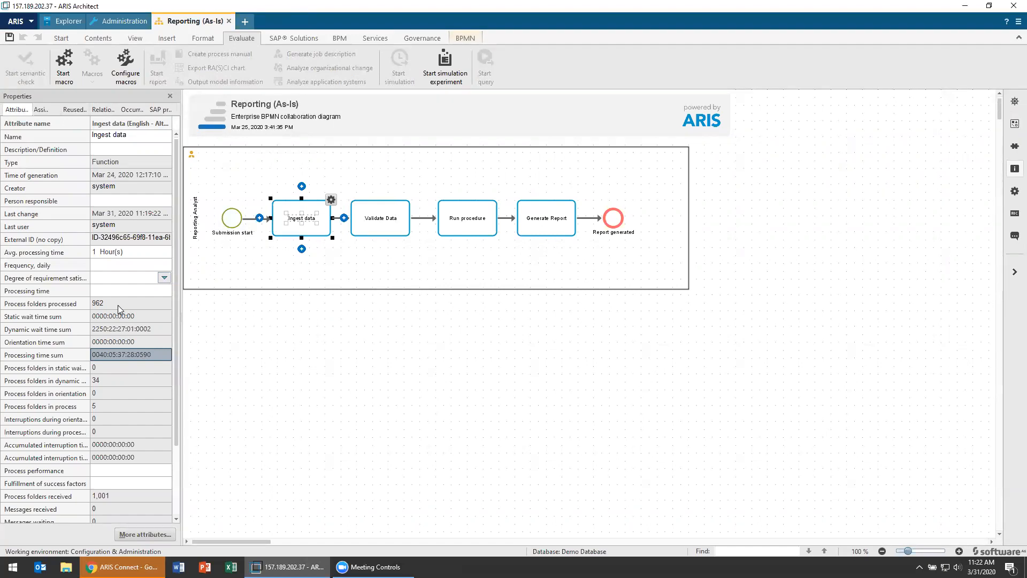
pyautogui.click(321, 334)
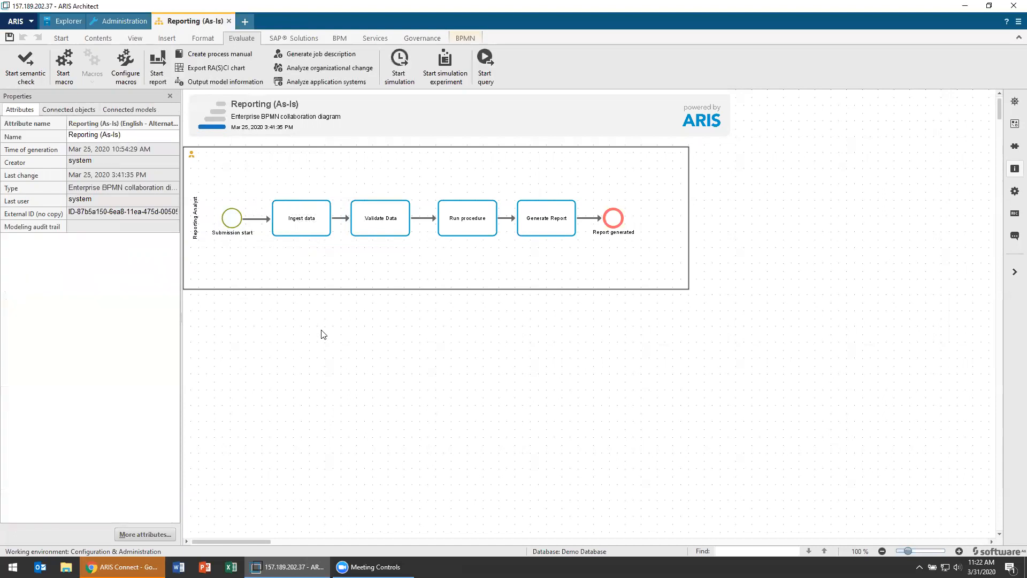